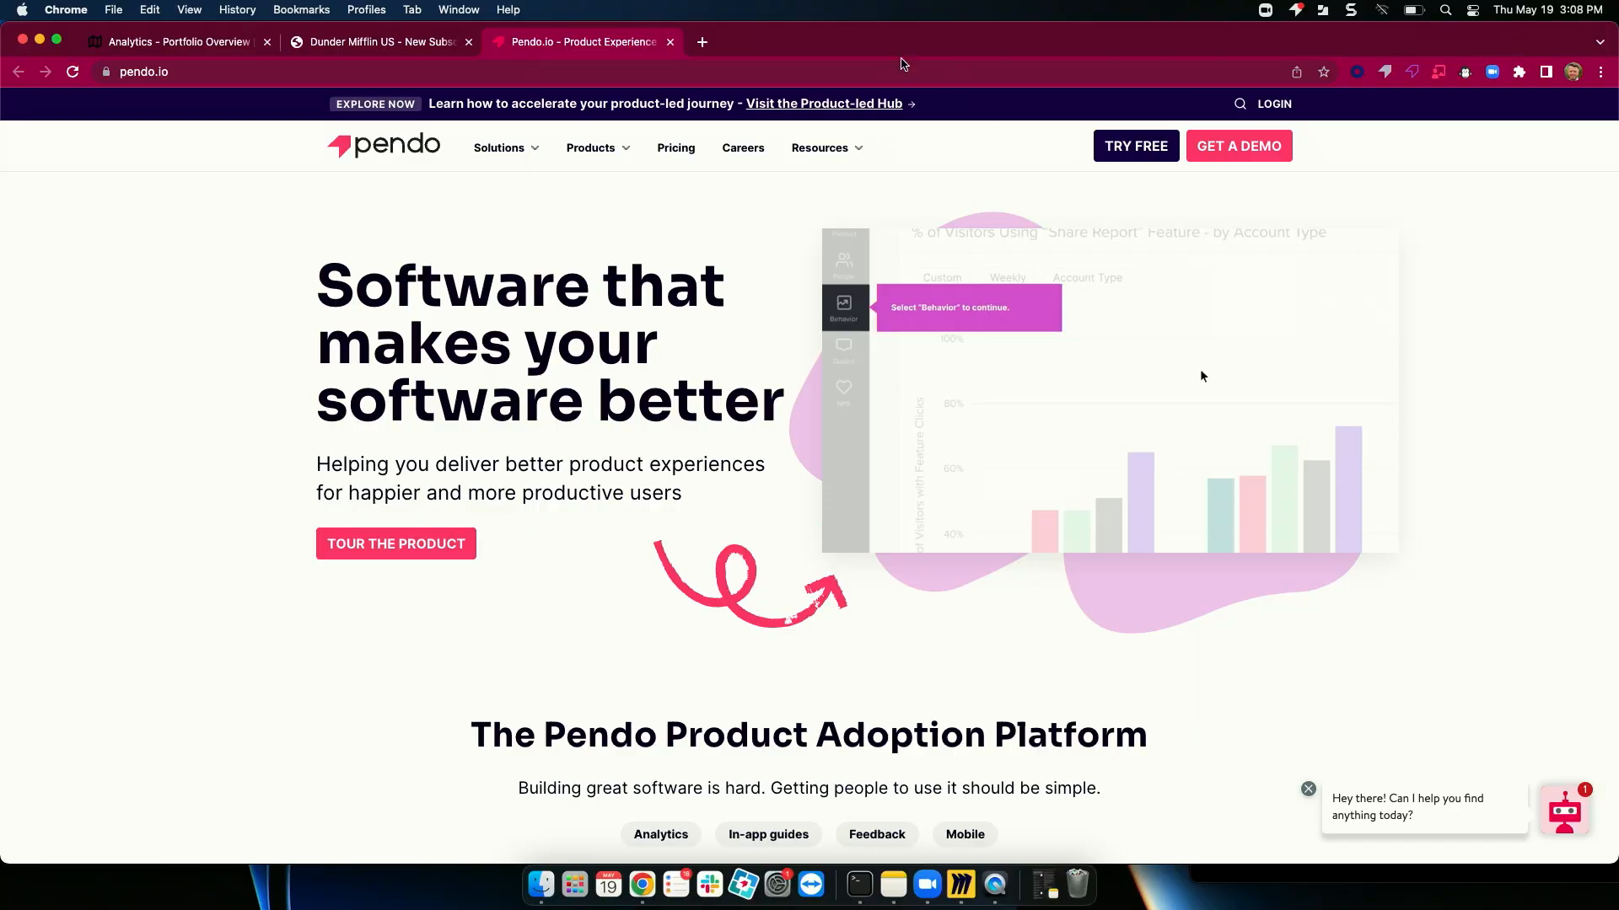
# Step: Show the Portfolio Overview chart of visitors per application, scrolled right to reveal more apps
pyautogui.click(175, 41)
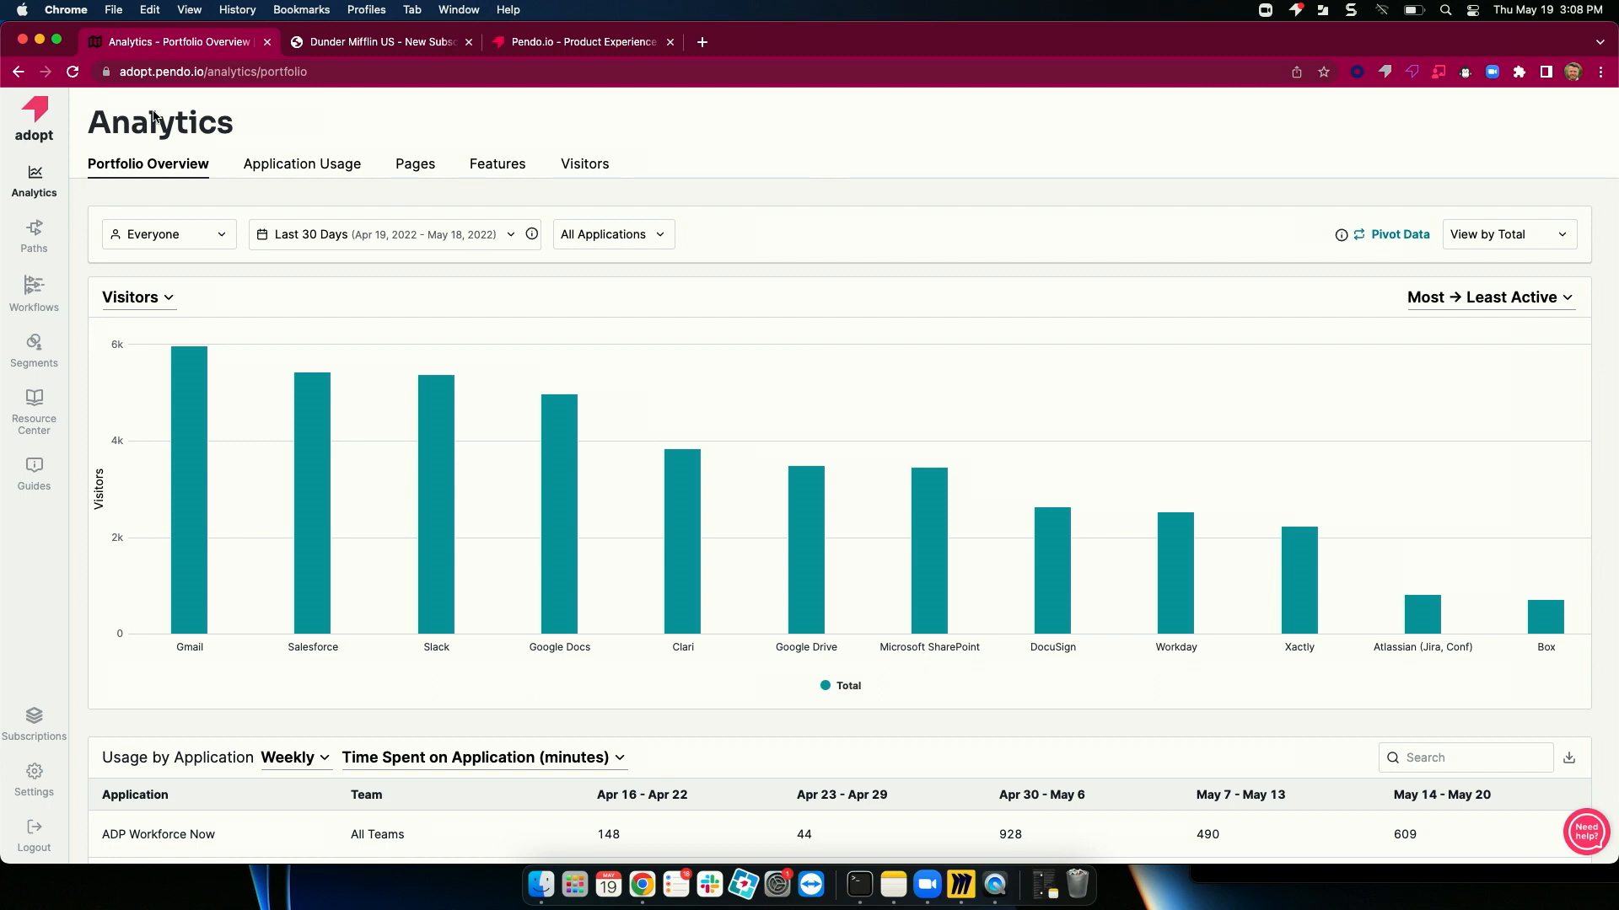
pyautogui.moveTo(190, 401)
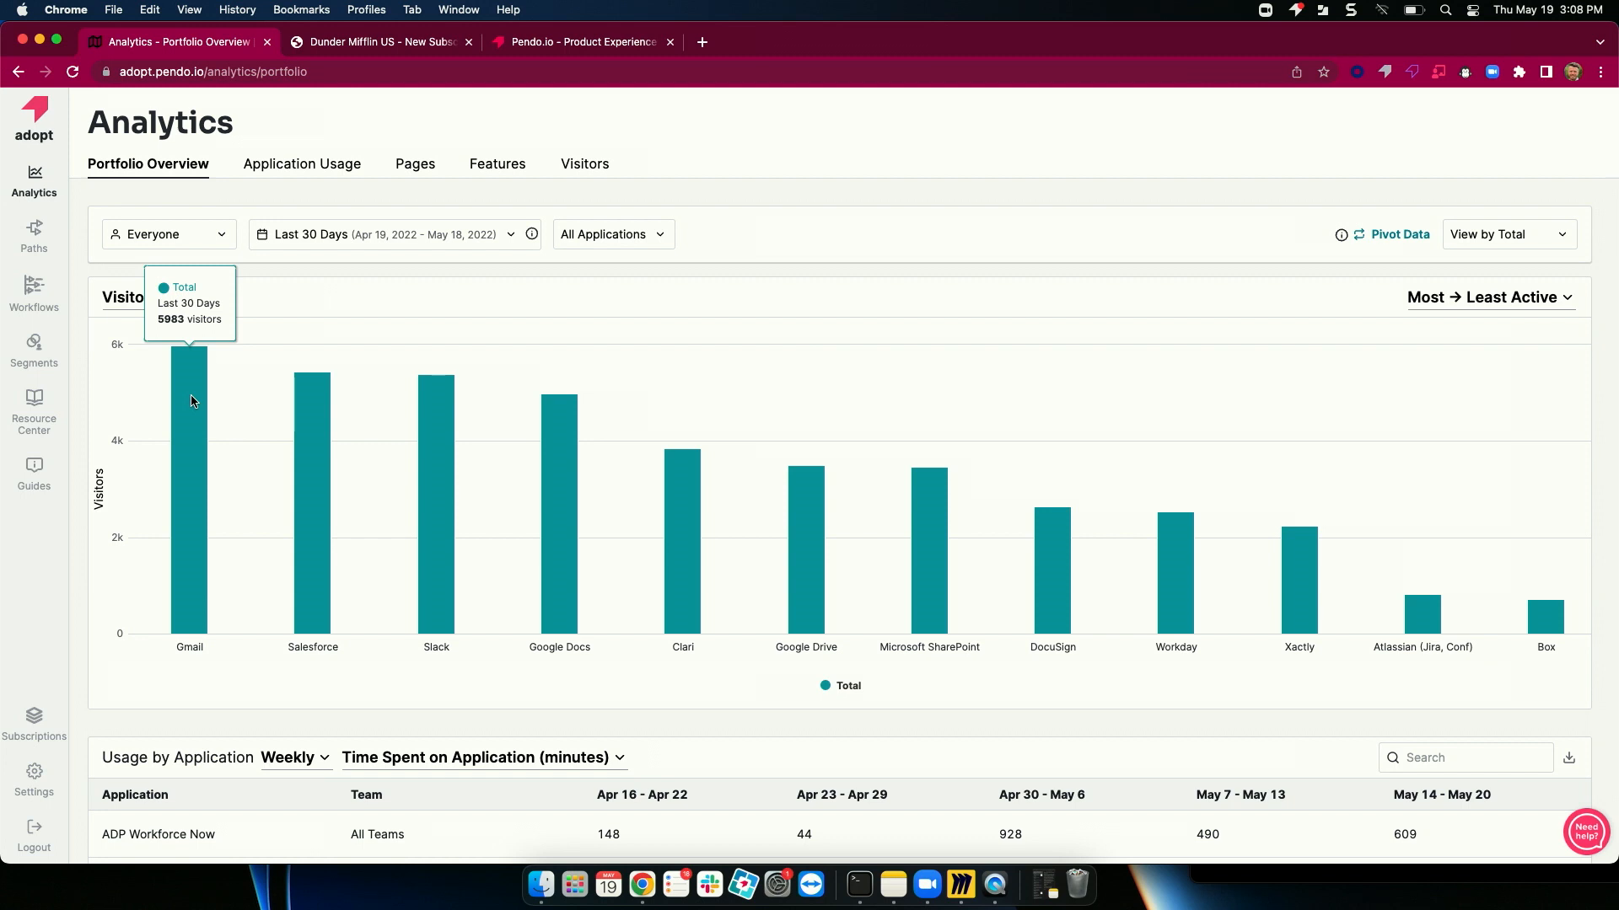
pyautogui.moveTo(330, 659)
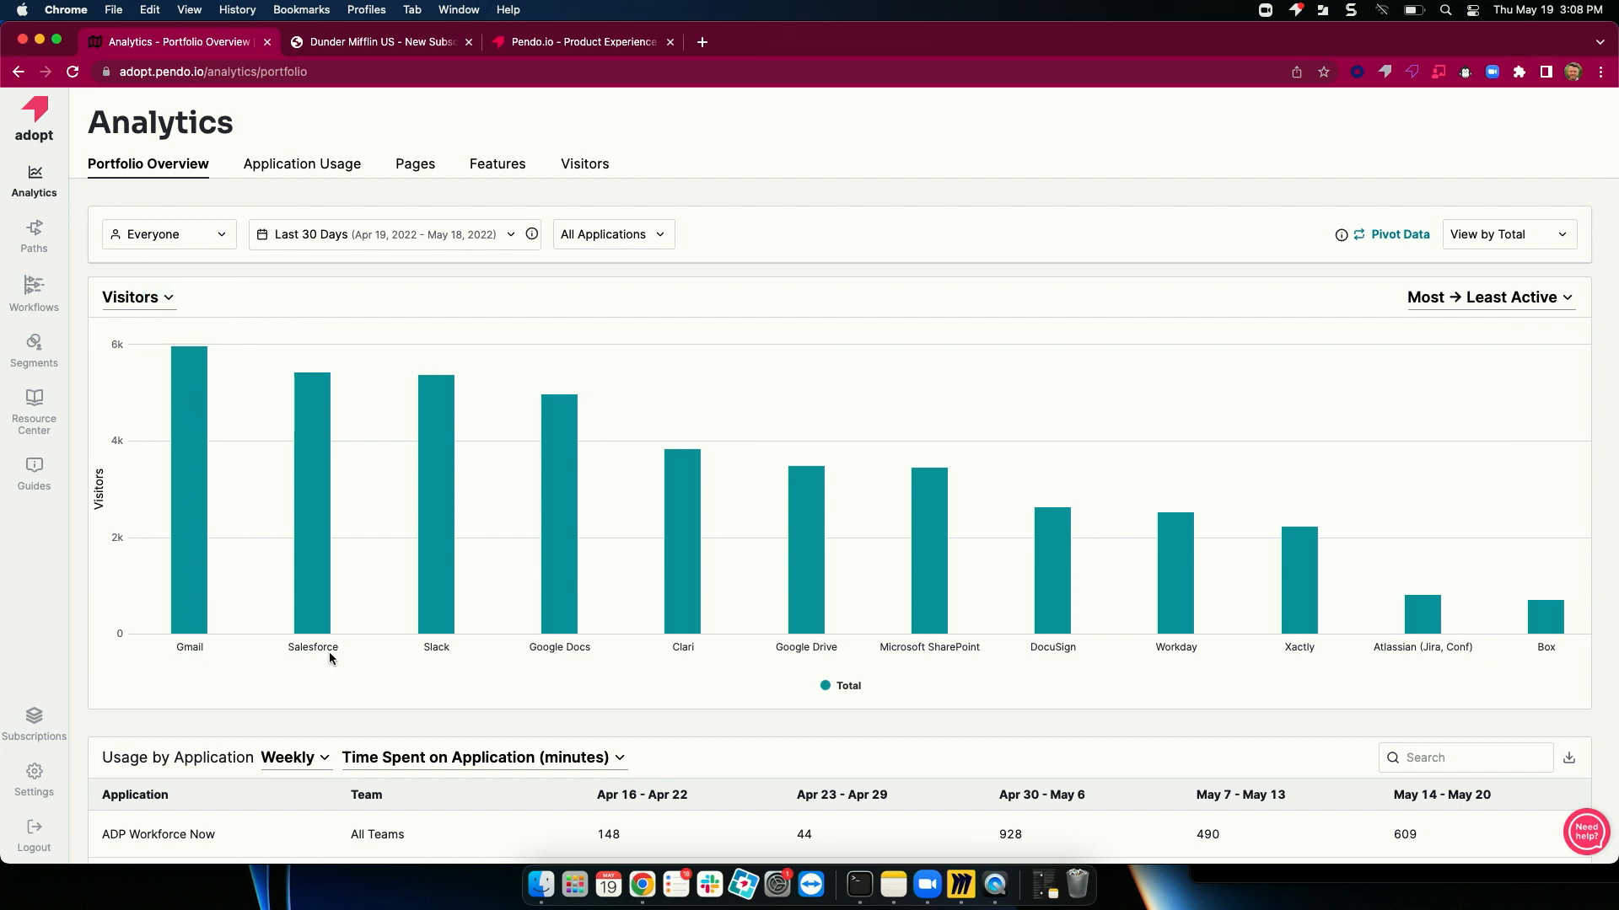
pyautogui.moveTo(191, 557)
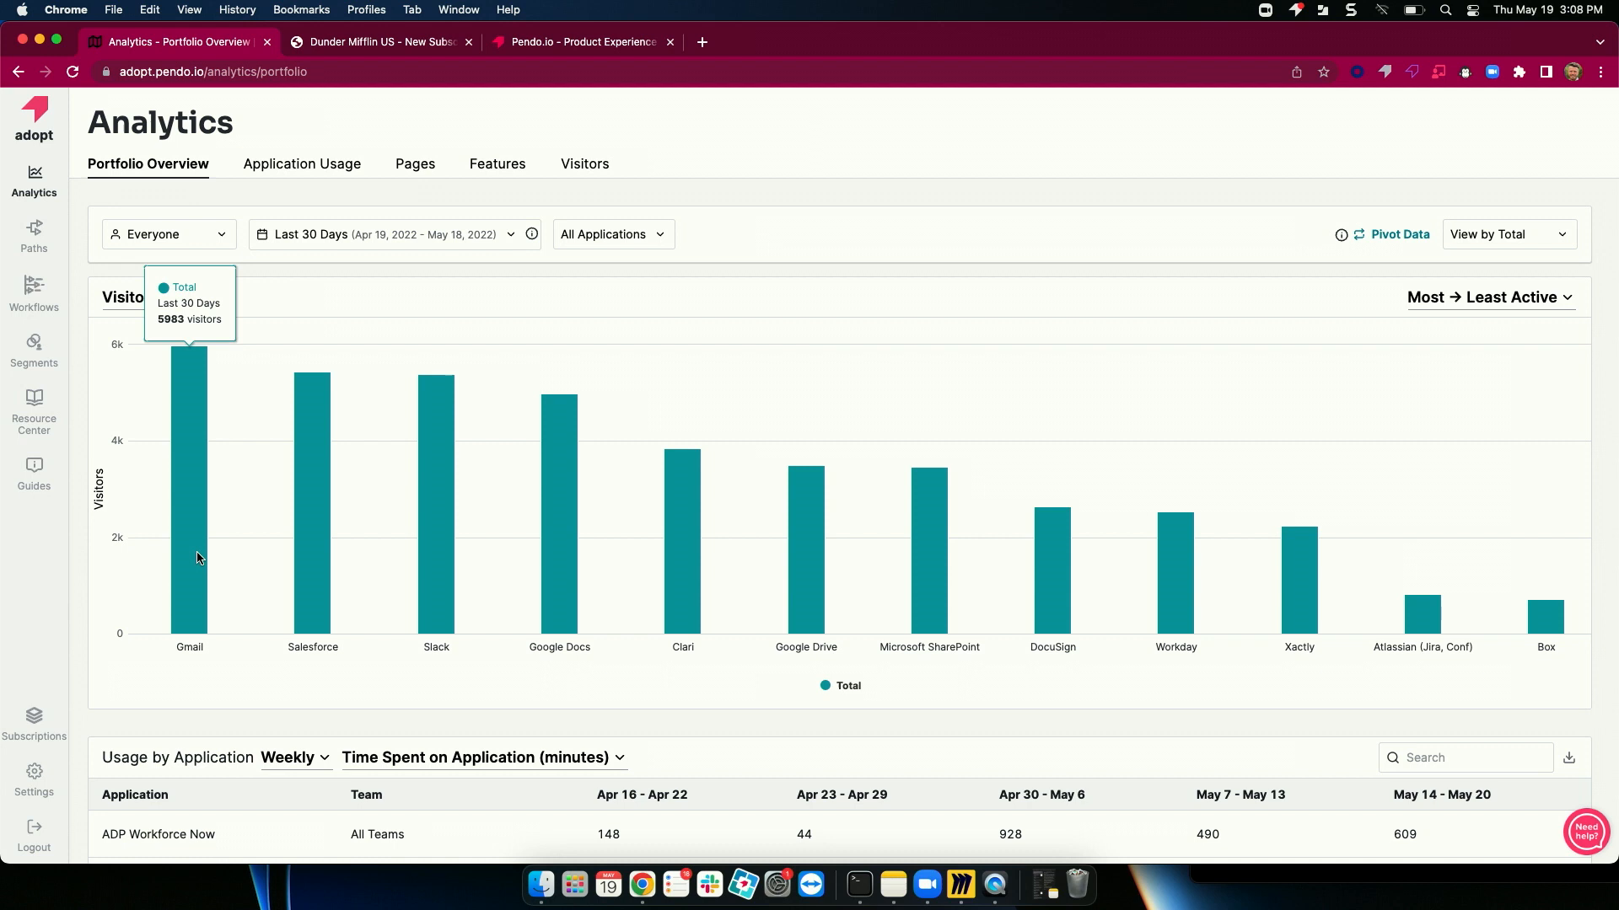
pyautogui.moveTo(313, 542)
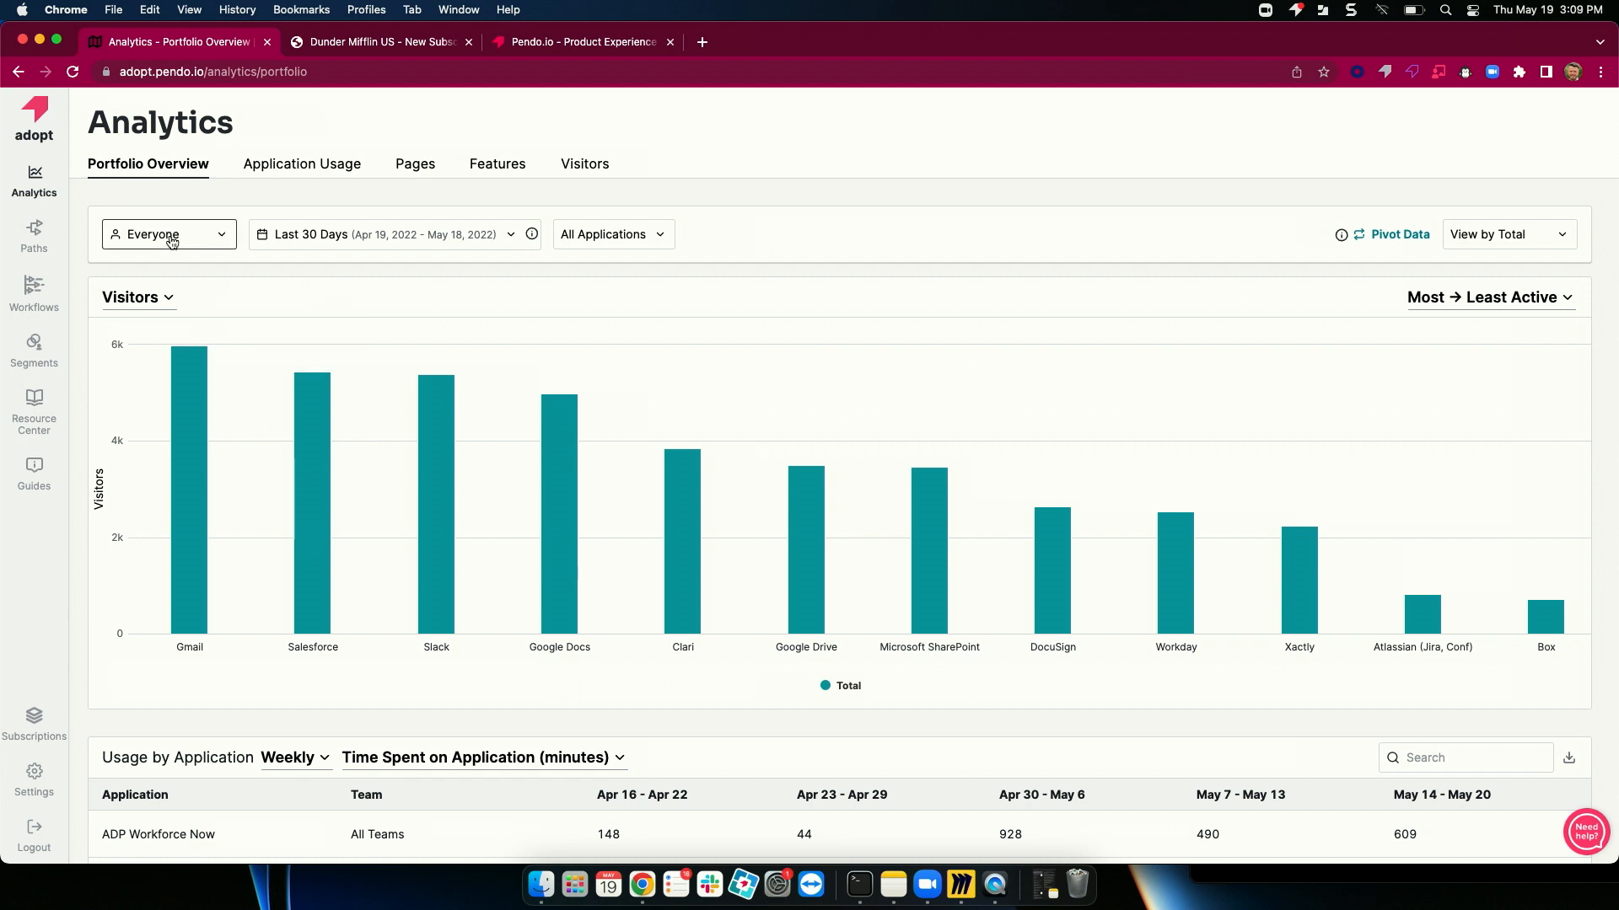
pyautogui.moveTo(730, 332)
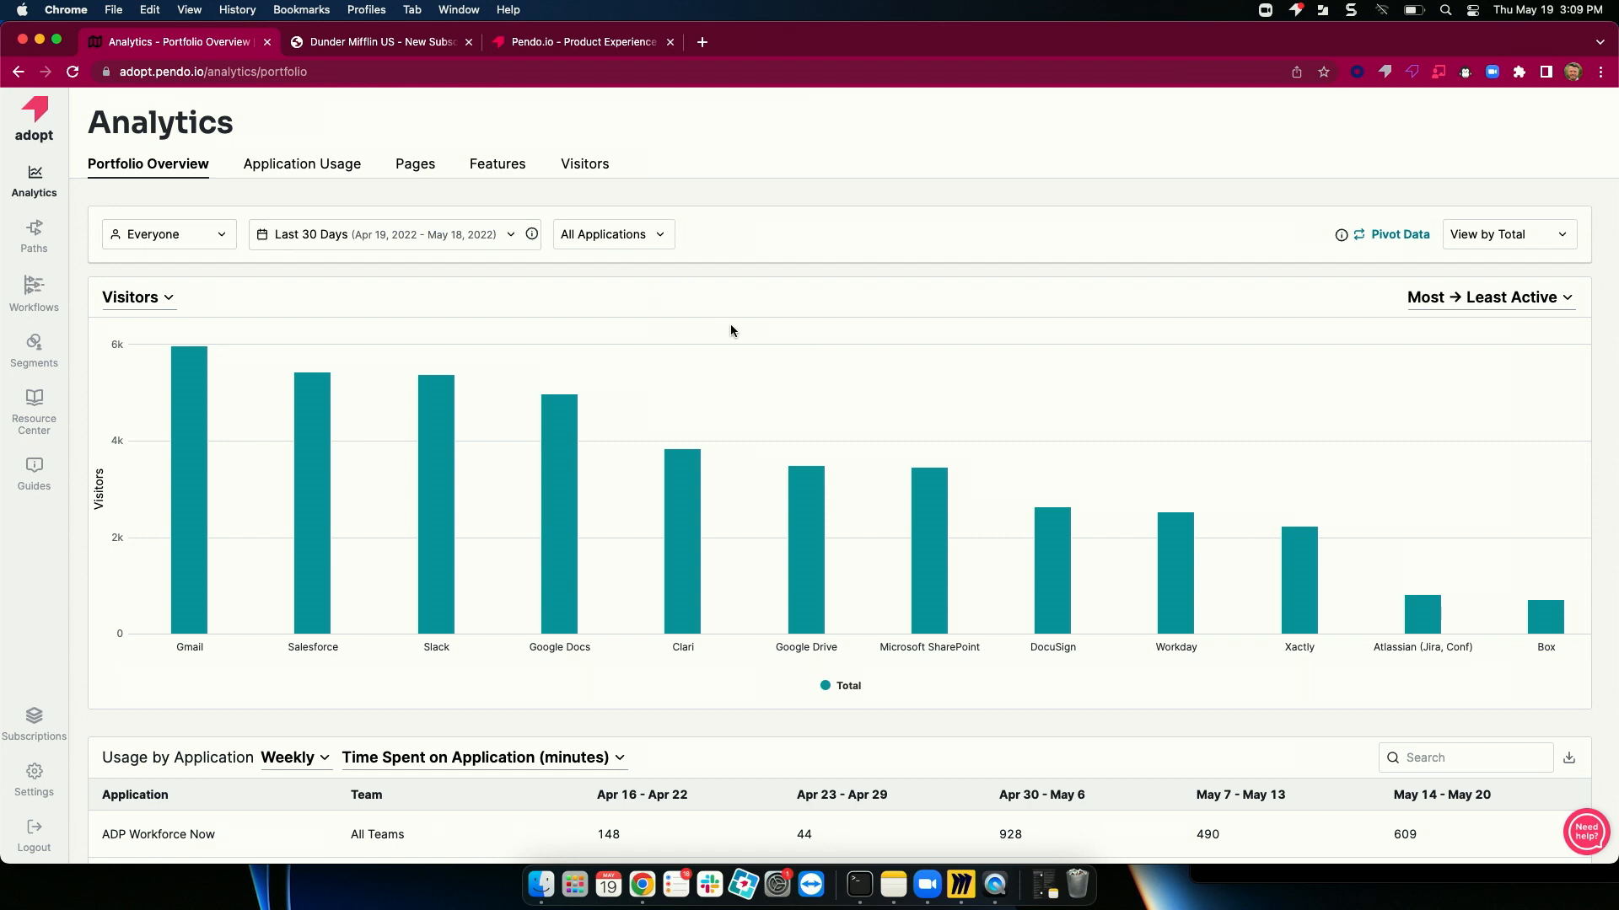
pyautogui.hscroll(3)
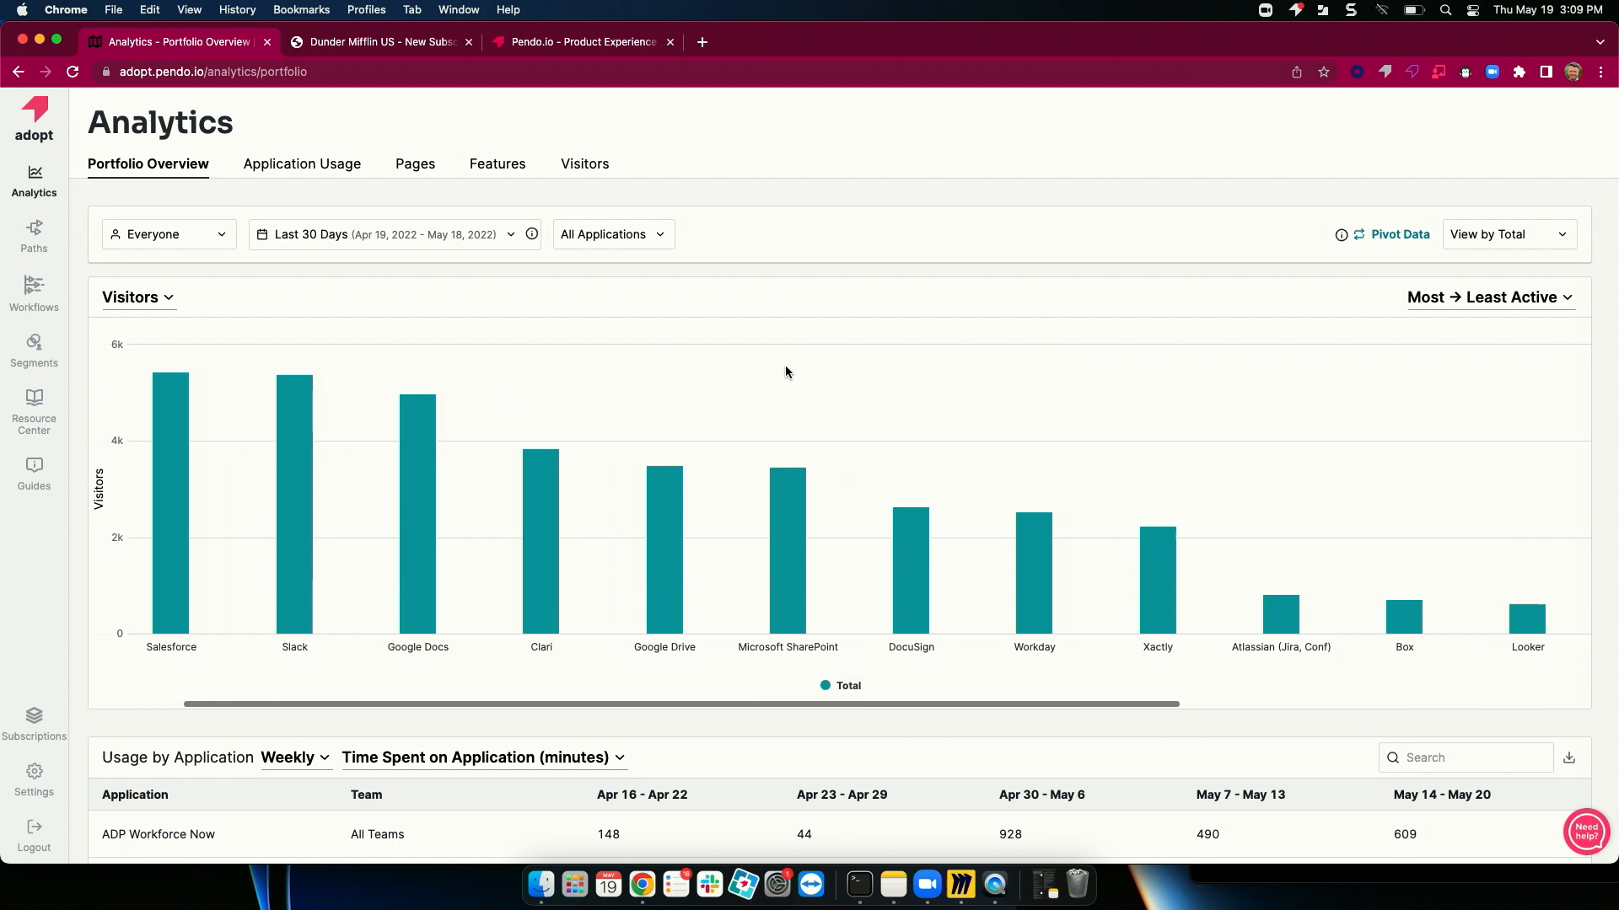
# Step: Switch the chart measure from Visitors to Average Daily Time on Application (minutes)
pyautogui.click(132, 298)
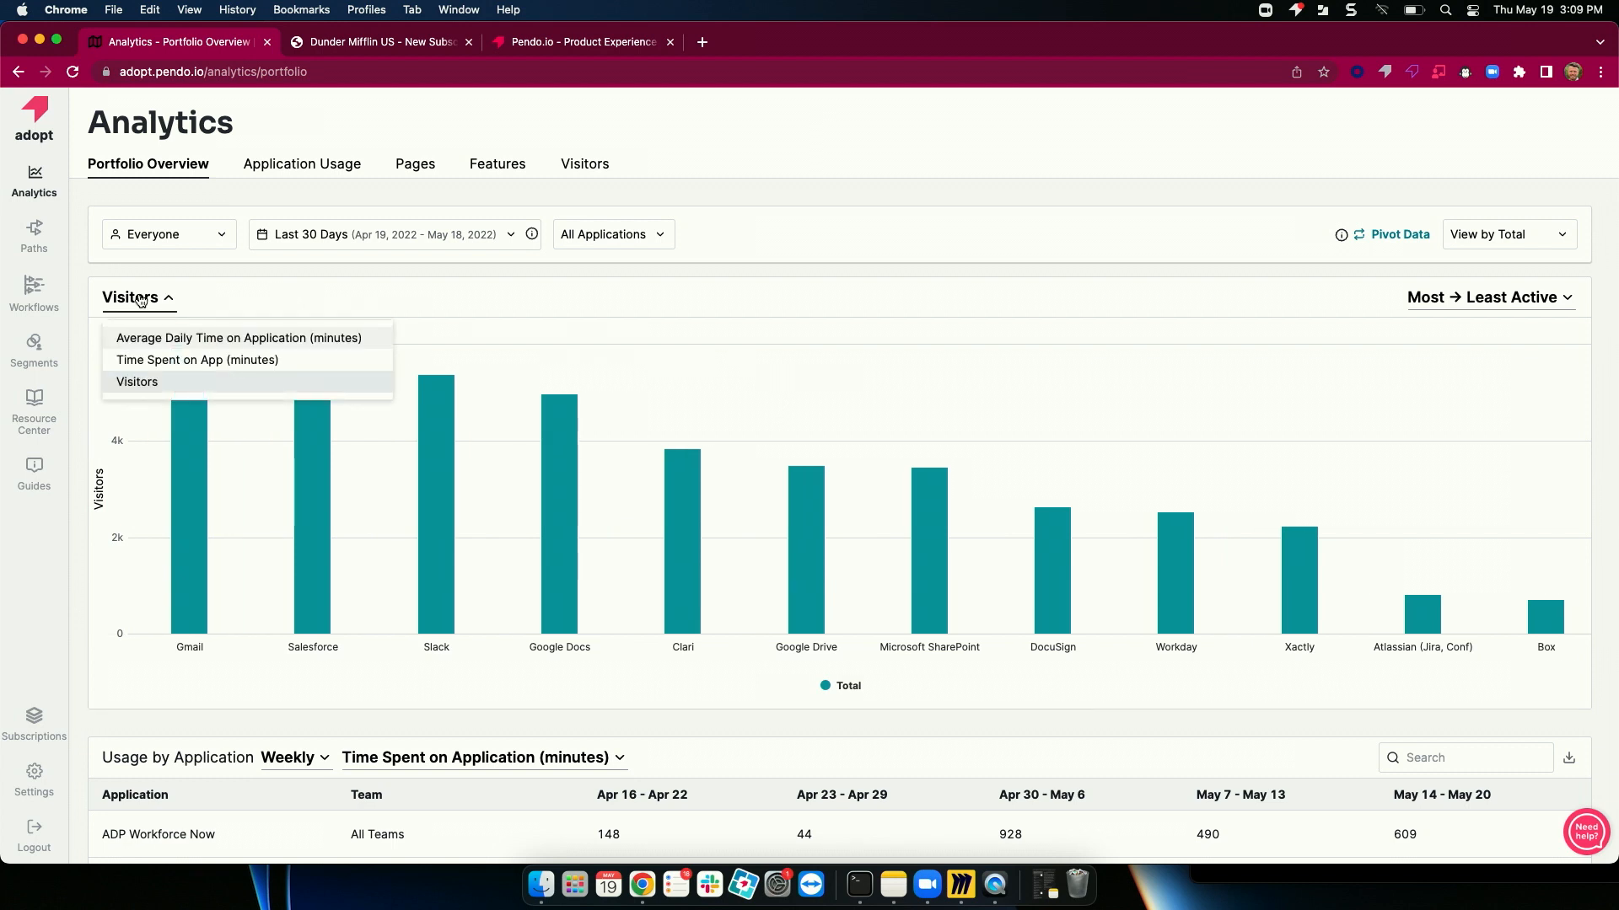
pyautogui.moveTo(220, 343)
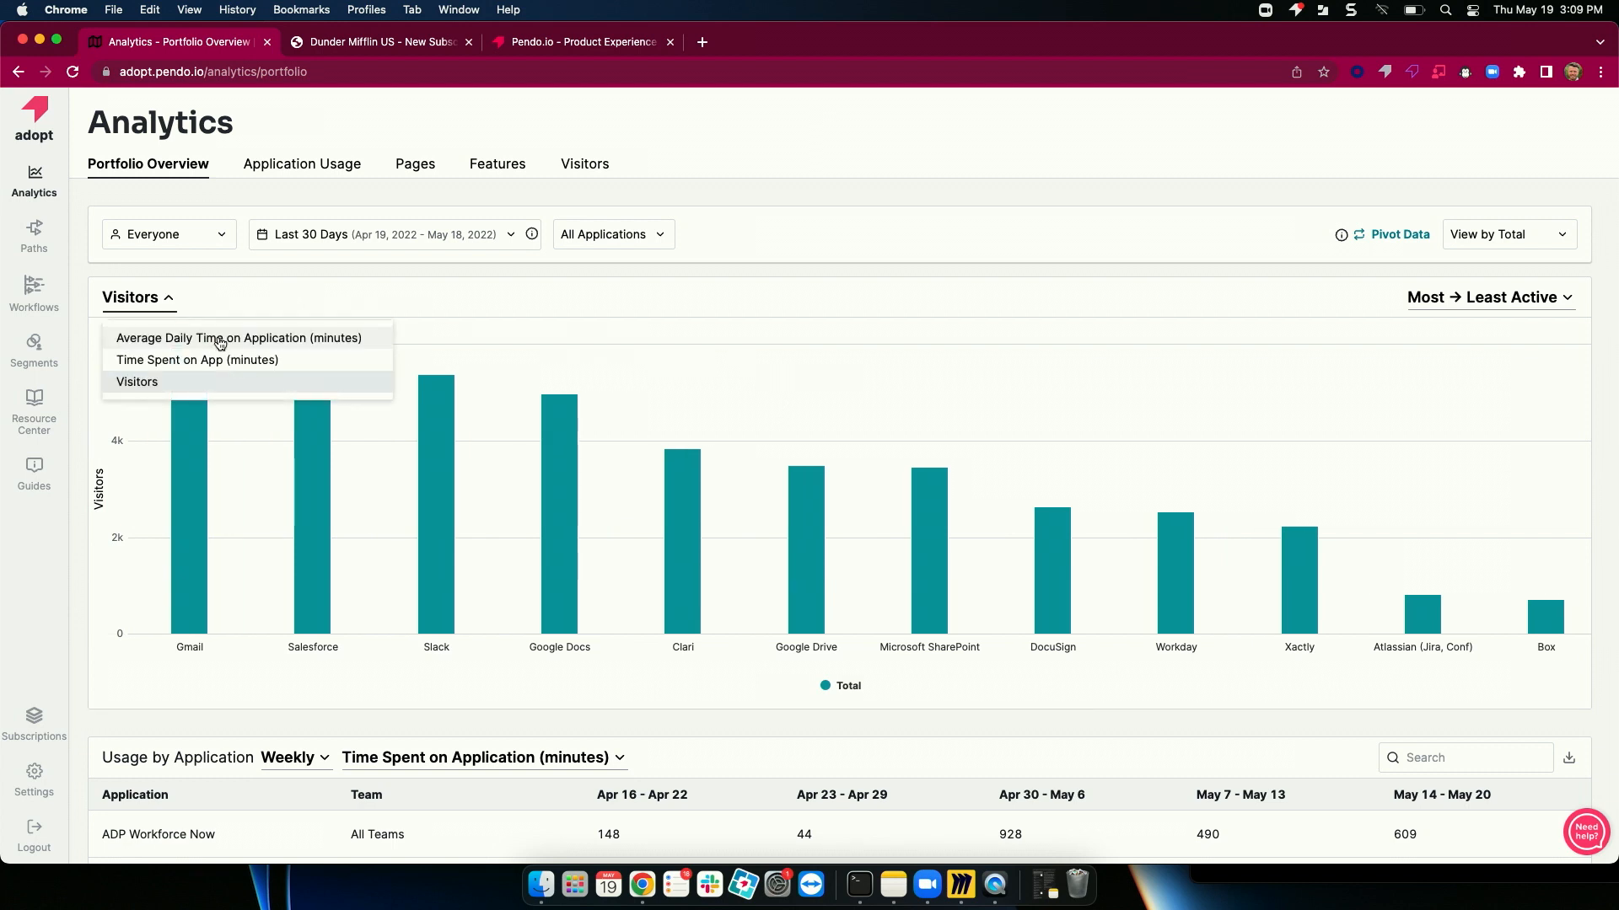
pyautogui.click(238, 337)
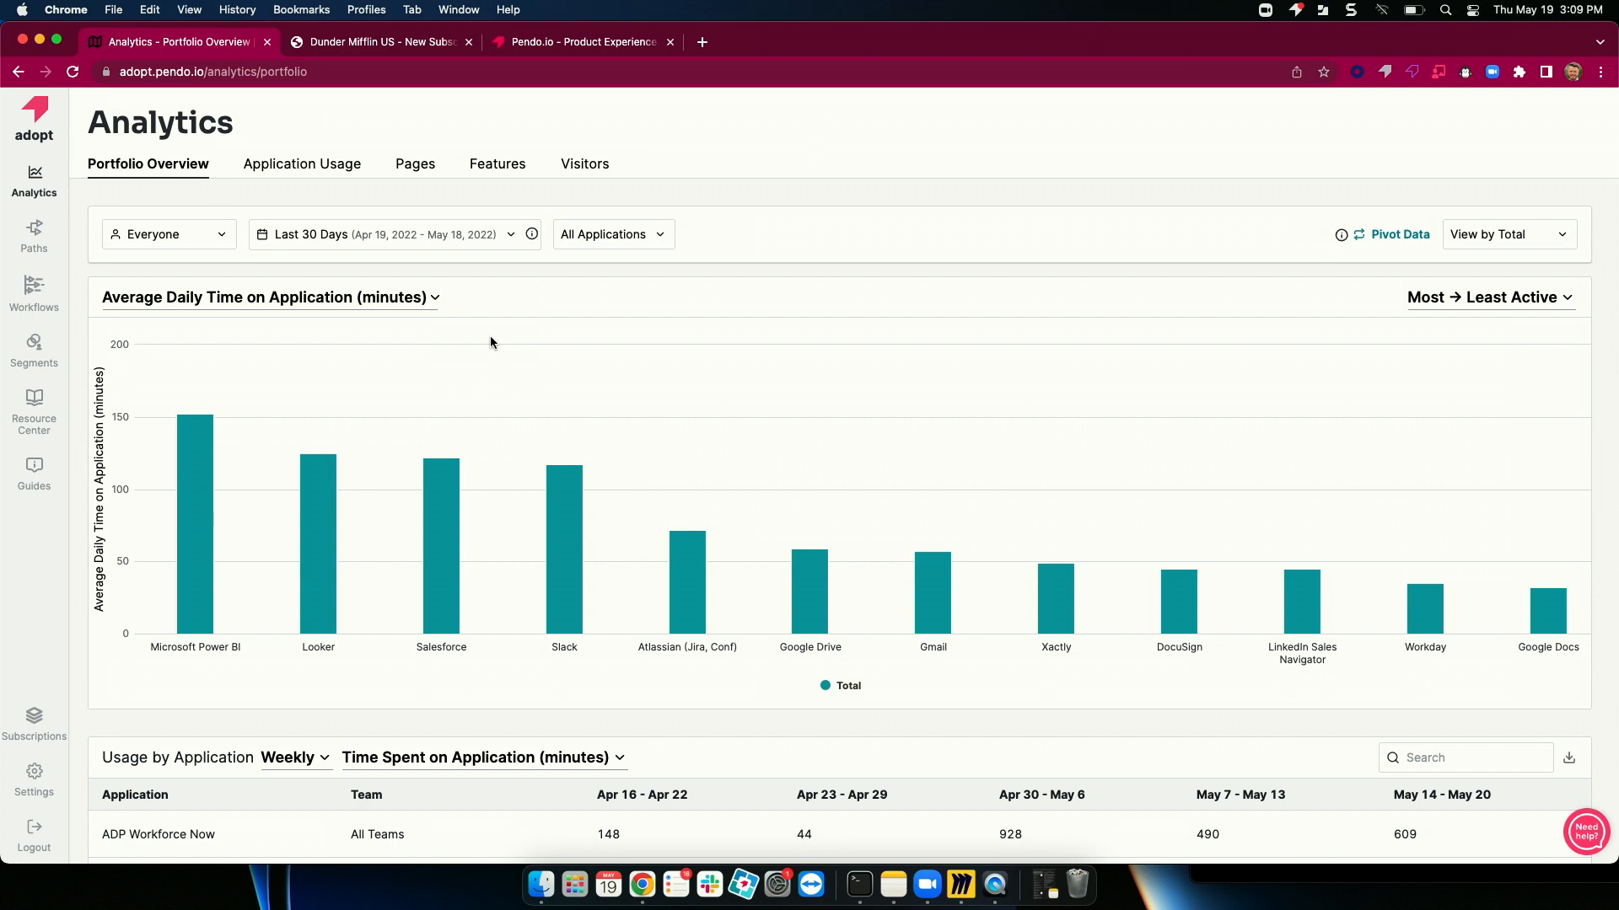
pyautogui.moveTo(354, 648)
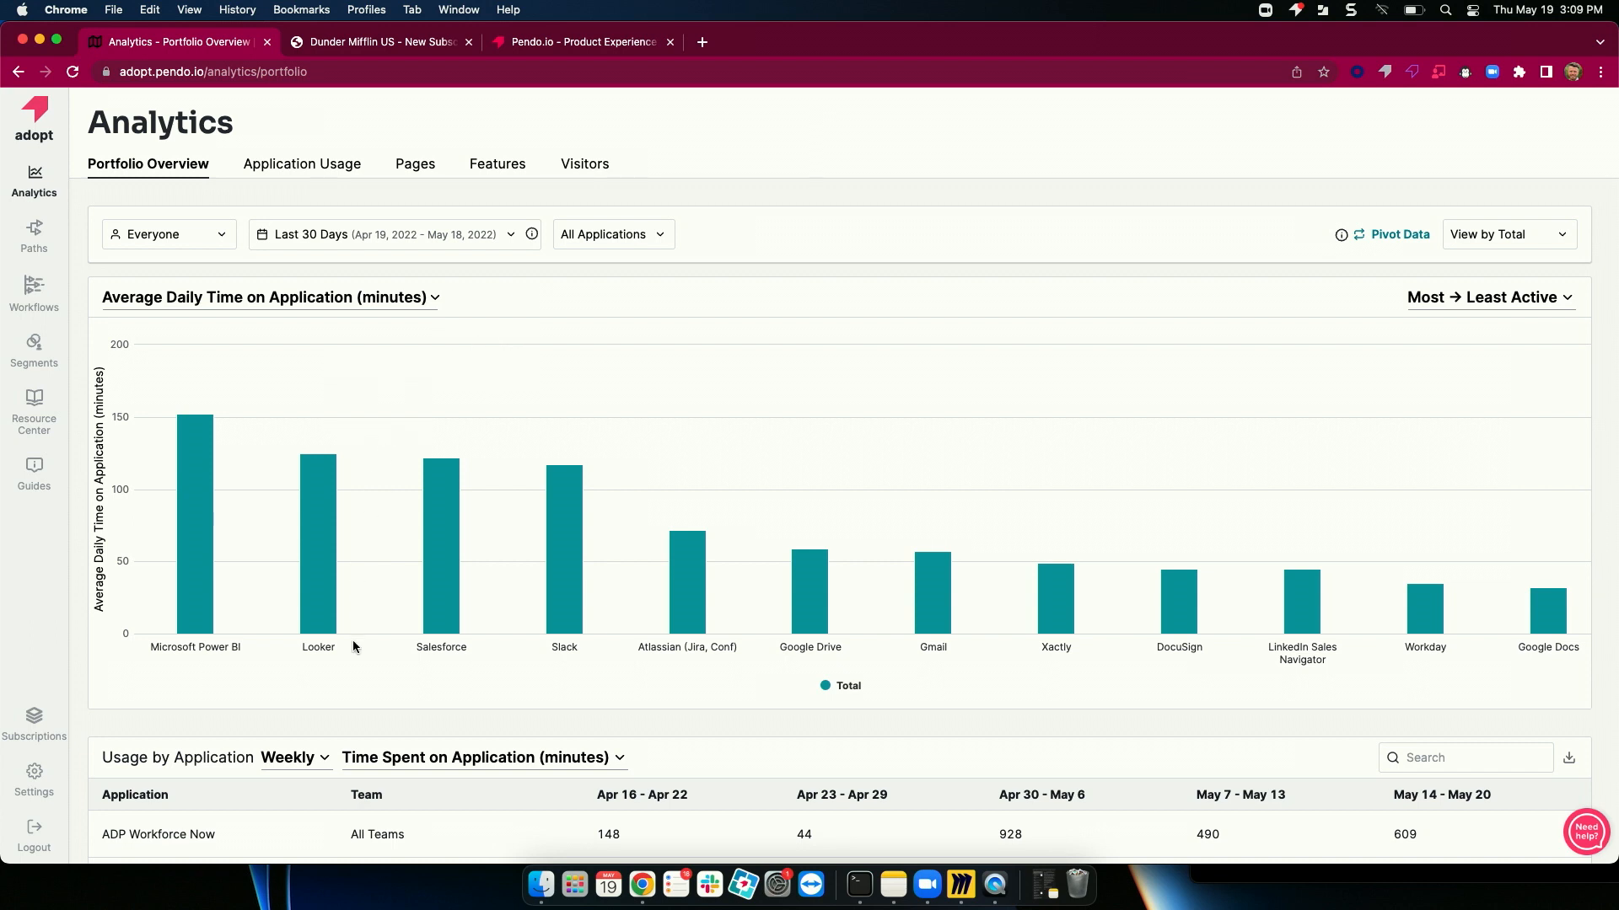
pyautogui.moveTo(322, 557)
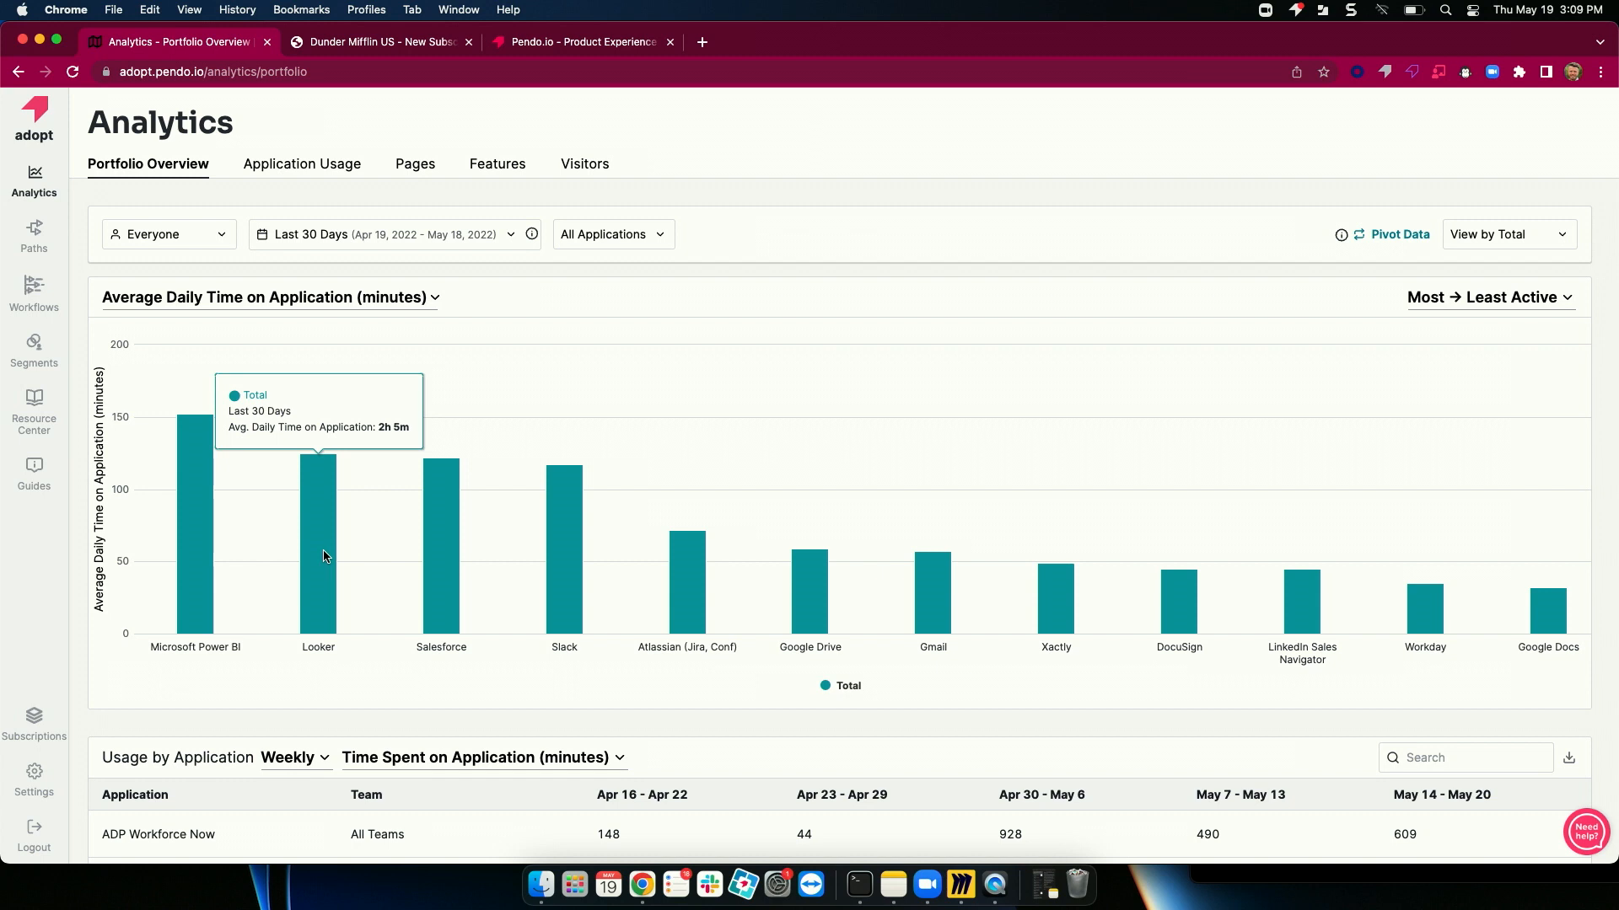
# Step: Change the chart from View by Total to View by Team, stacking bars by department
pyautogui.click(1507, 234)
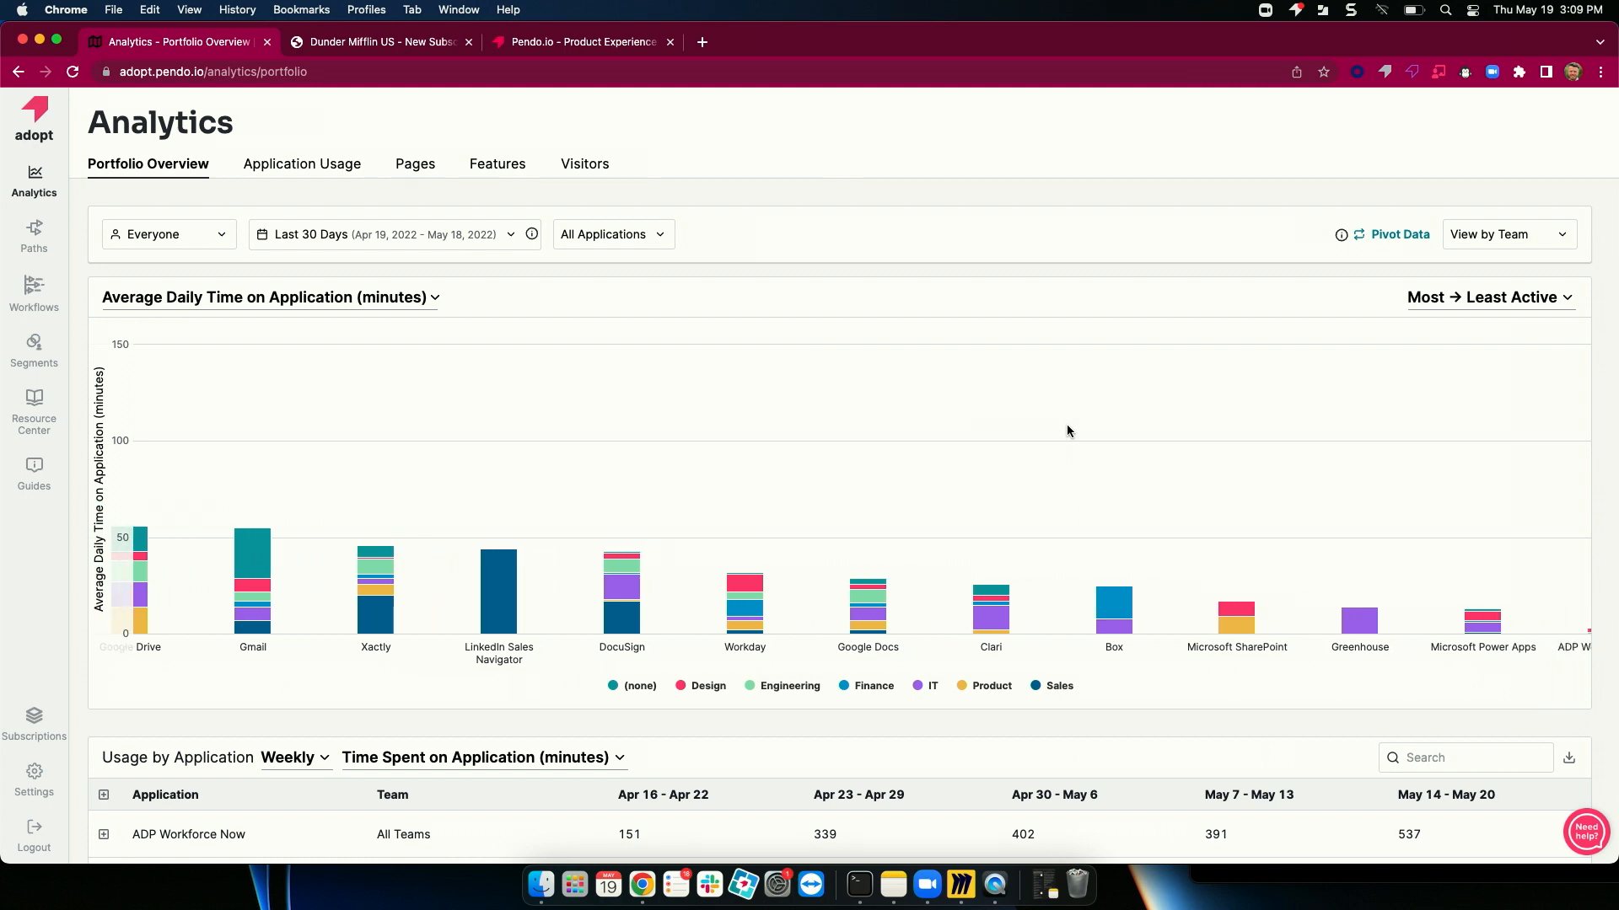
pyautogui.moveTo(1070, 641)
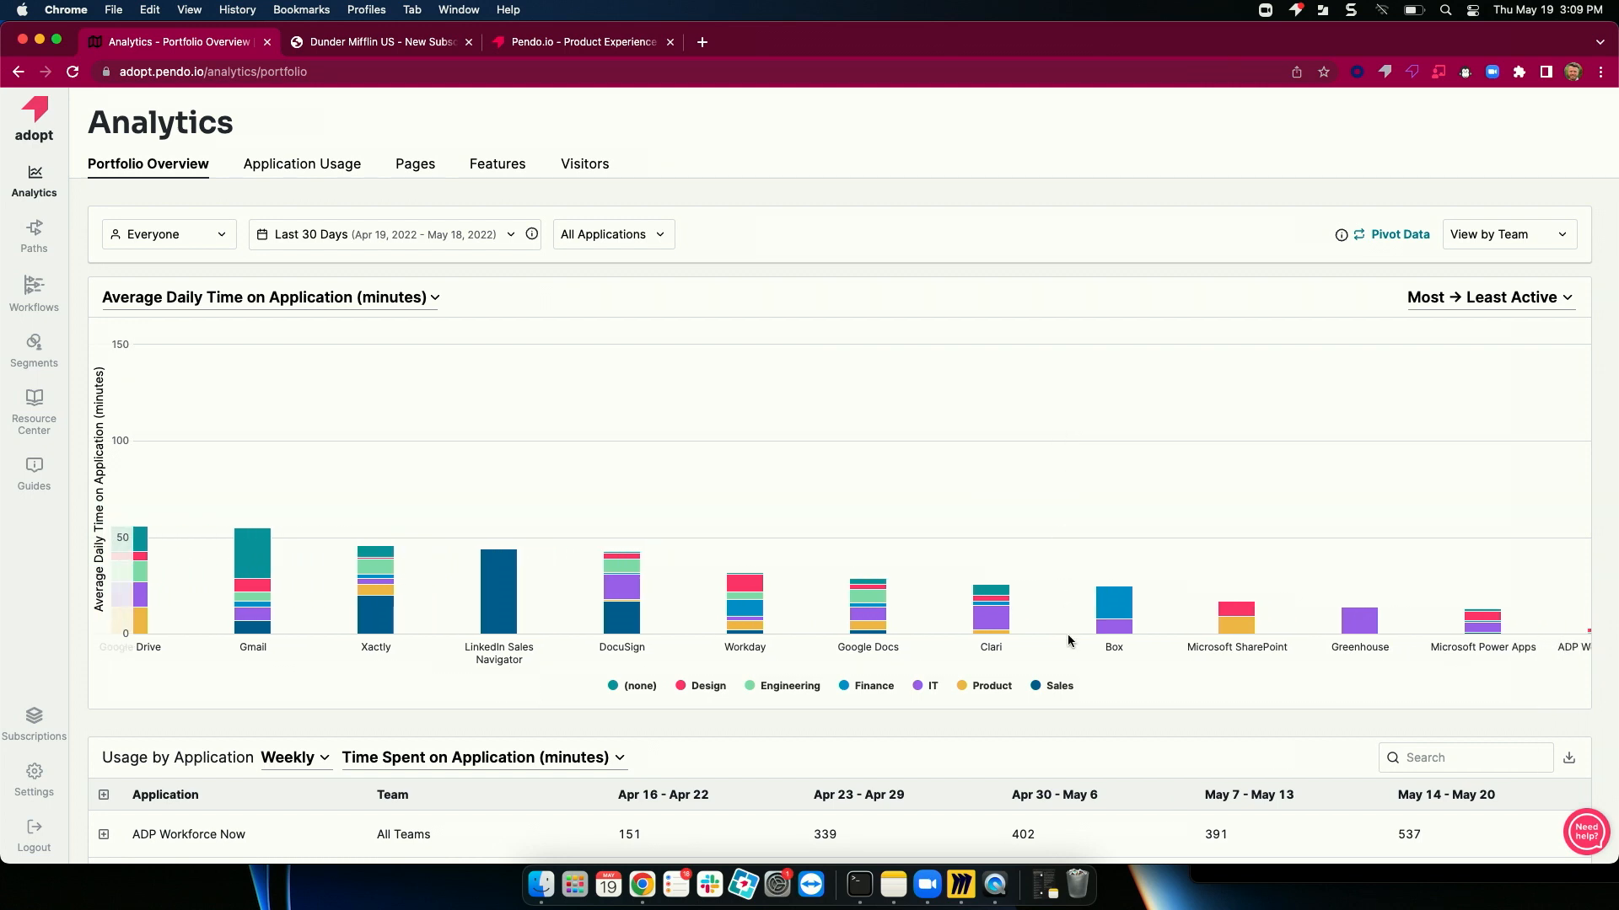
pyautogui.moveTo(1236, 657)
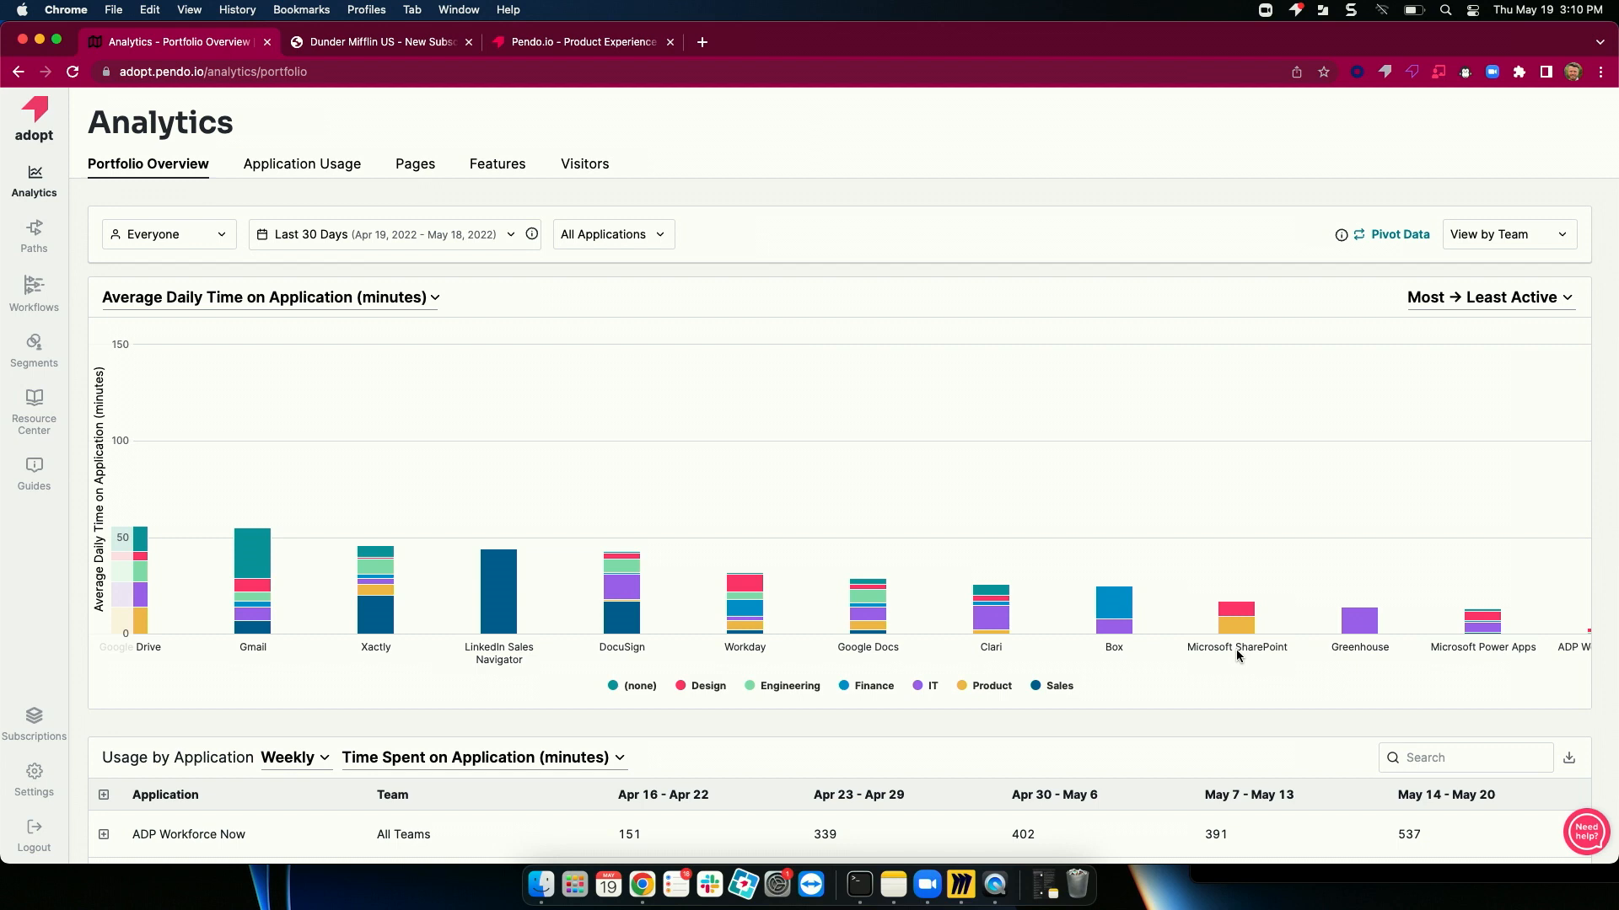
pyautogui.moveTo(1113, 604)
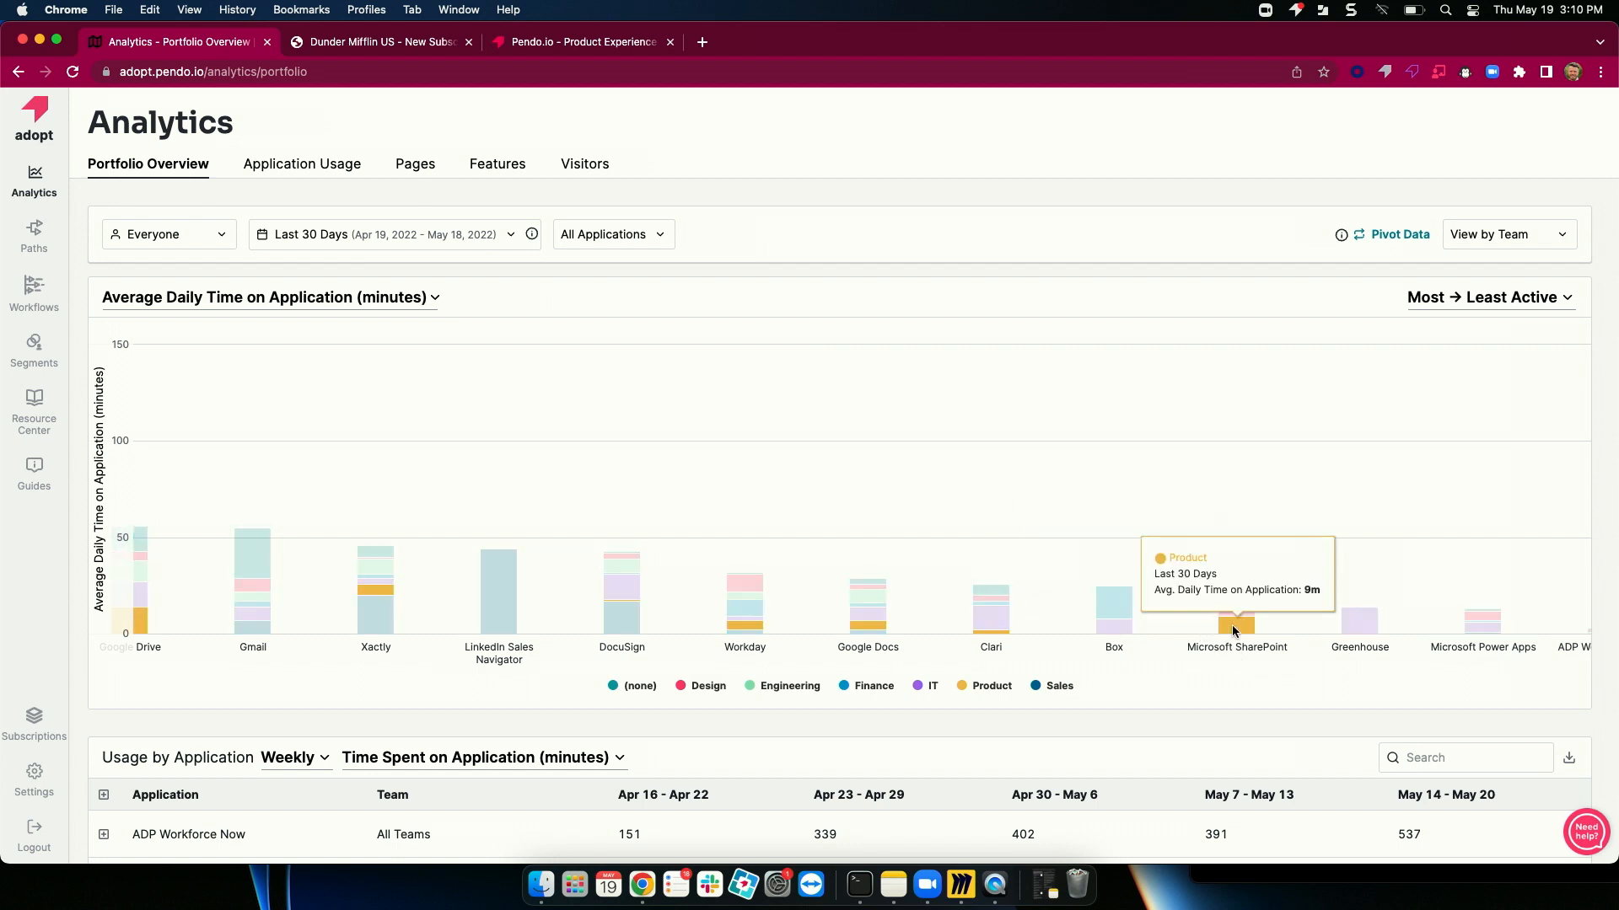
pyautogui.moveTo(1238, 607)
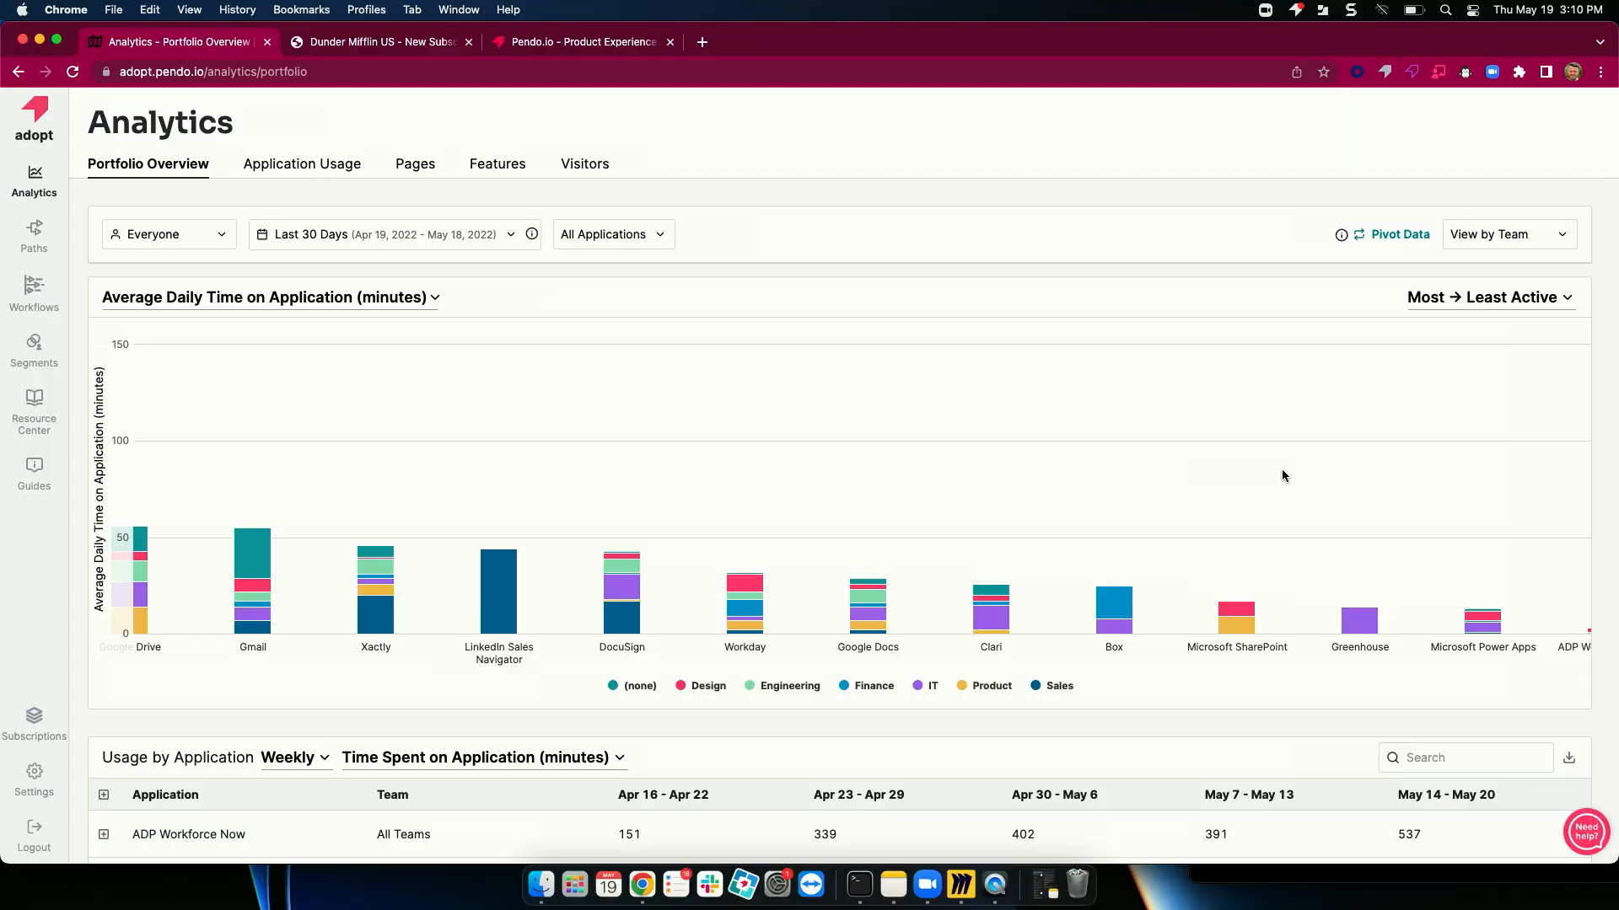
pyautogui.moveTo(1112, 411)
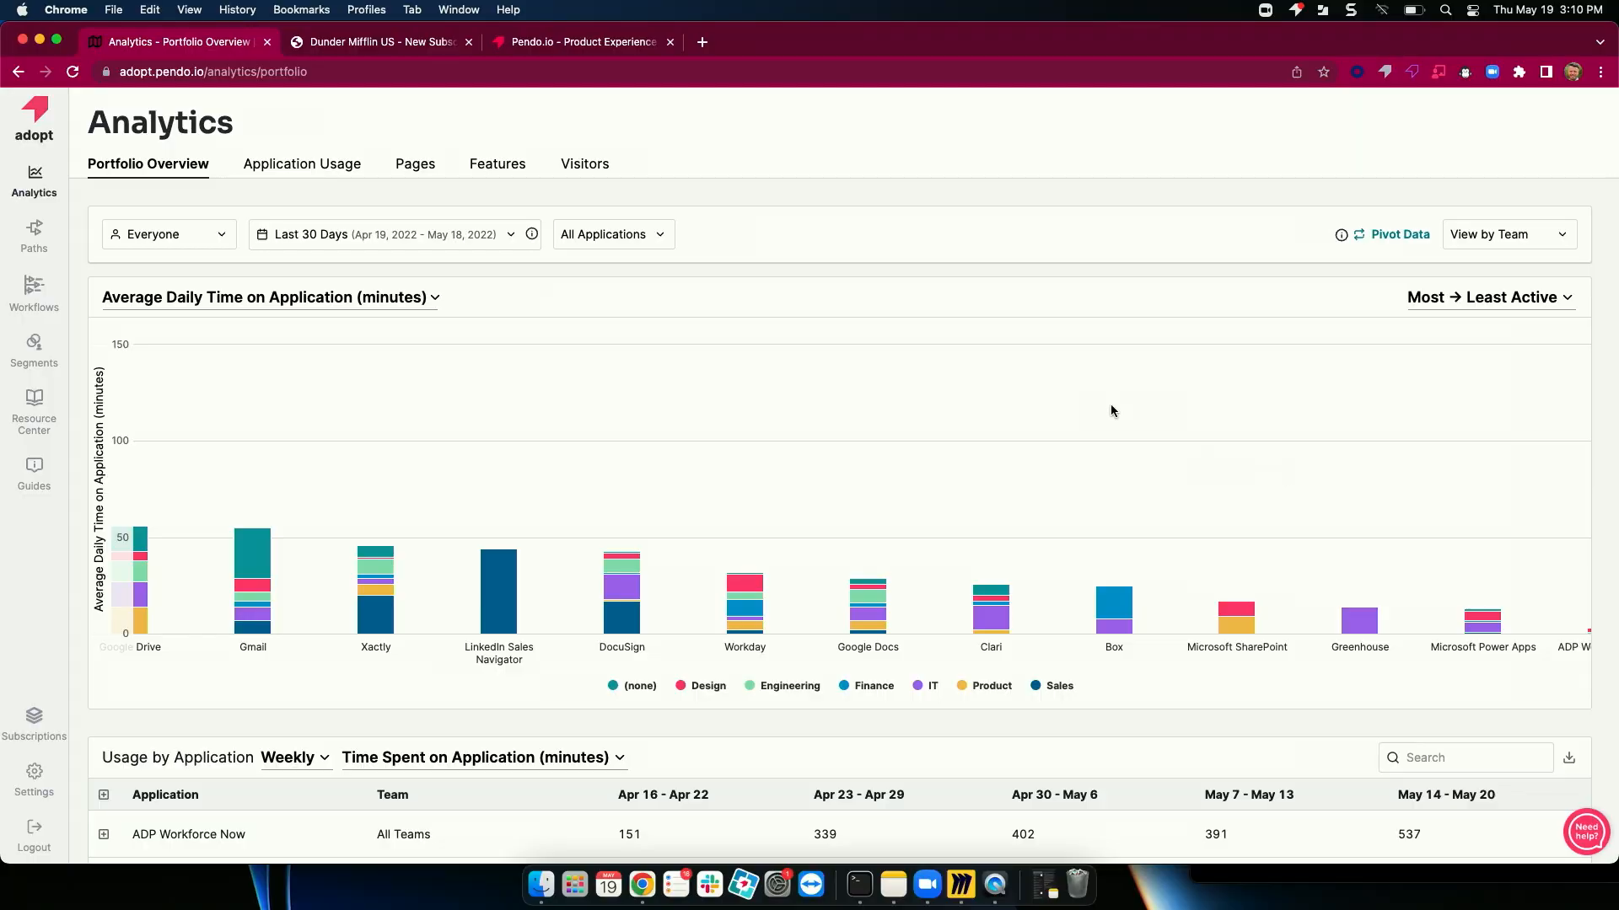
# Step: Filter the team chart to Salesforce alone, then move to the Application Usage analytics
pyautogui.click(611, 234)
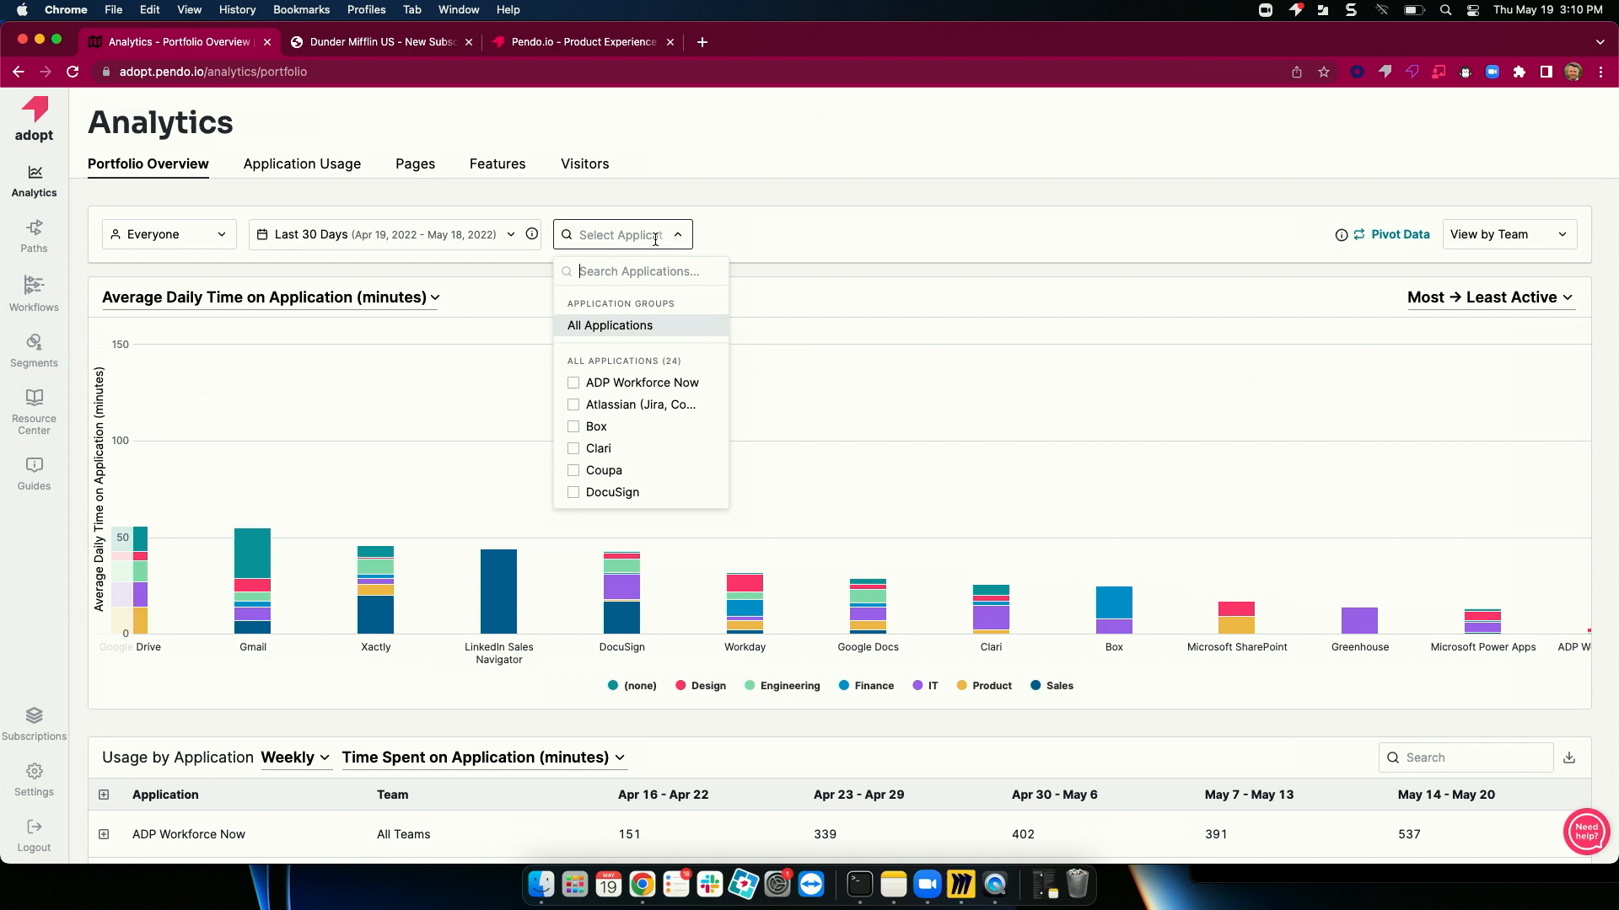
pyautogui.write('sal')
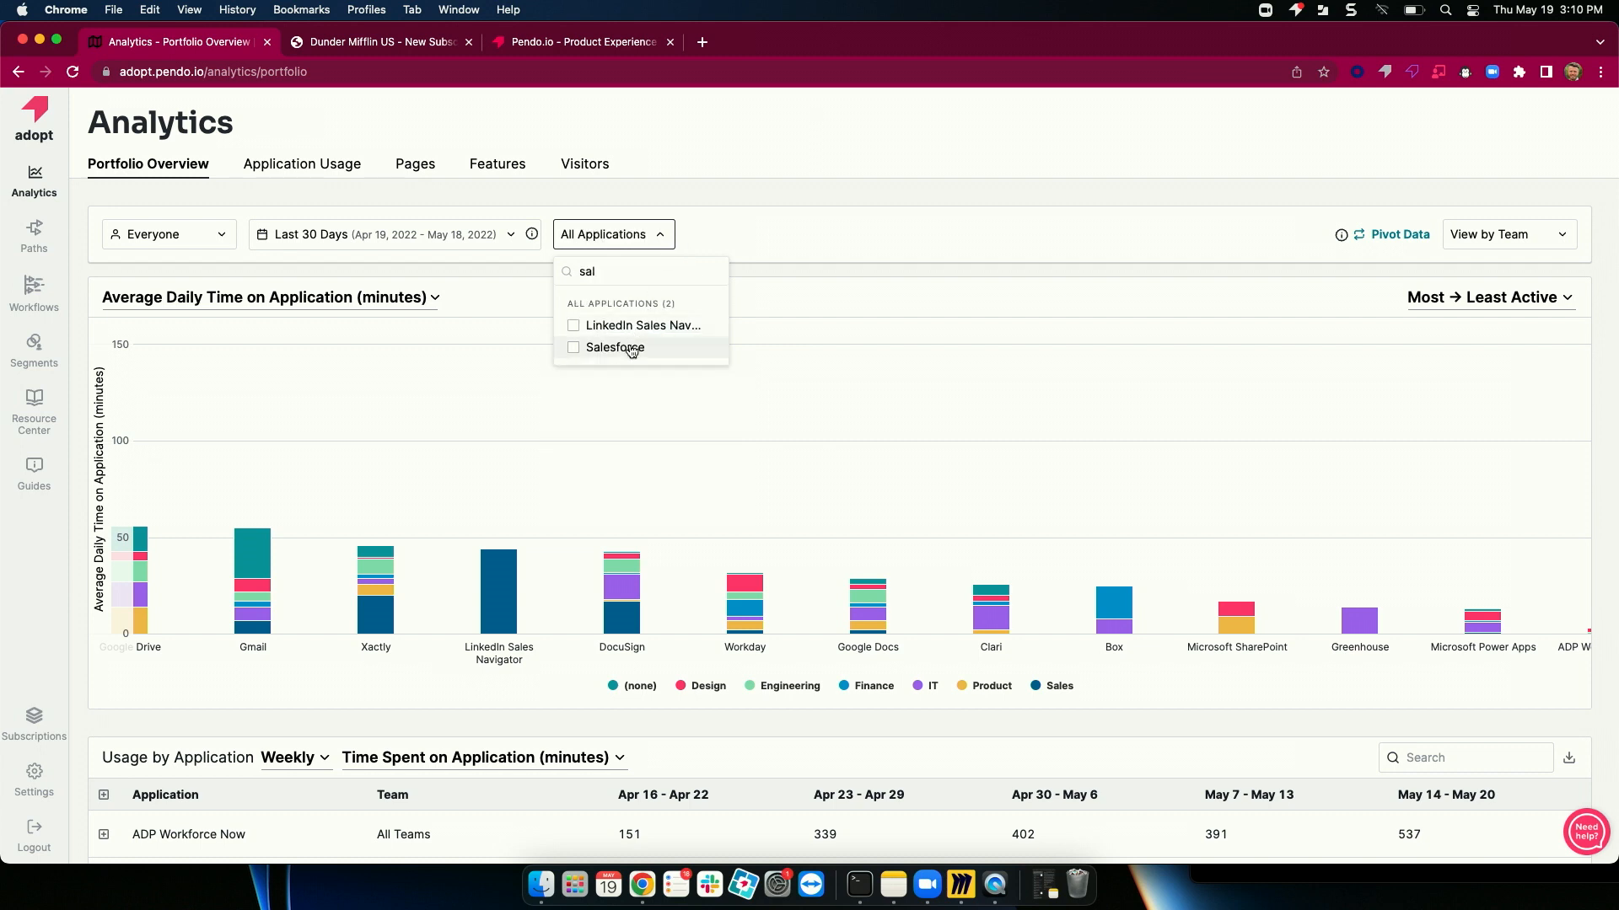
pyautogui.click(615, 347)
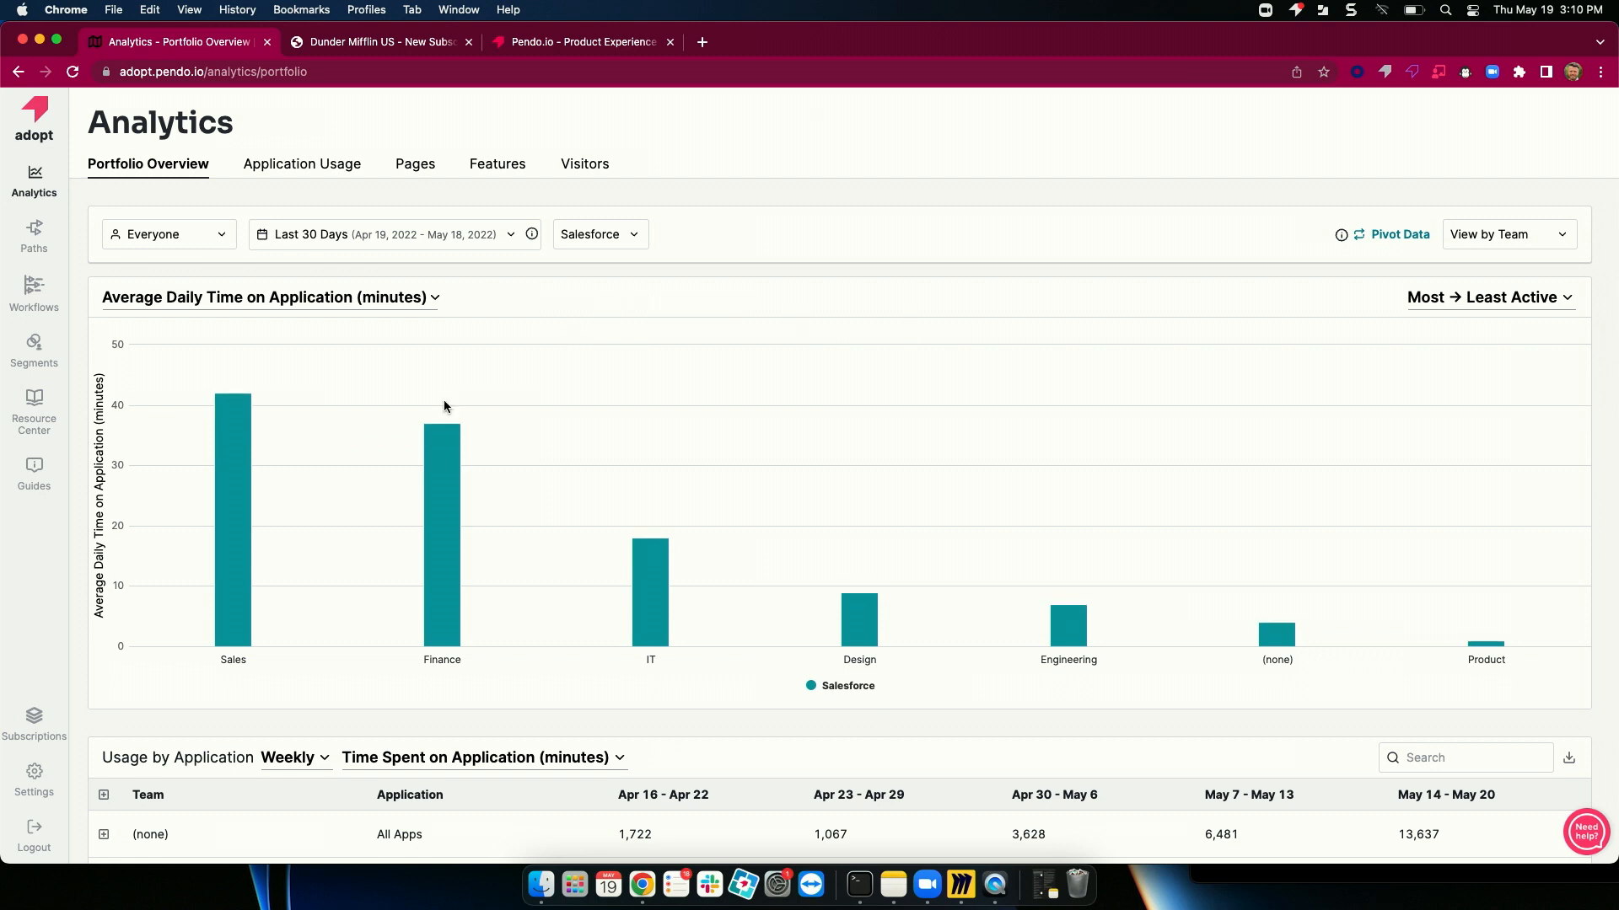
pyautogui.moveTo(451, 544)
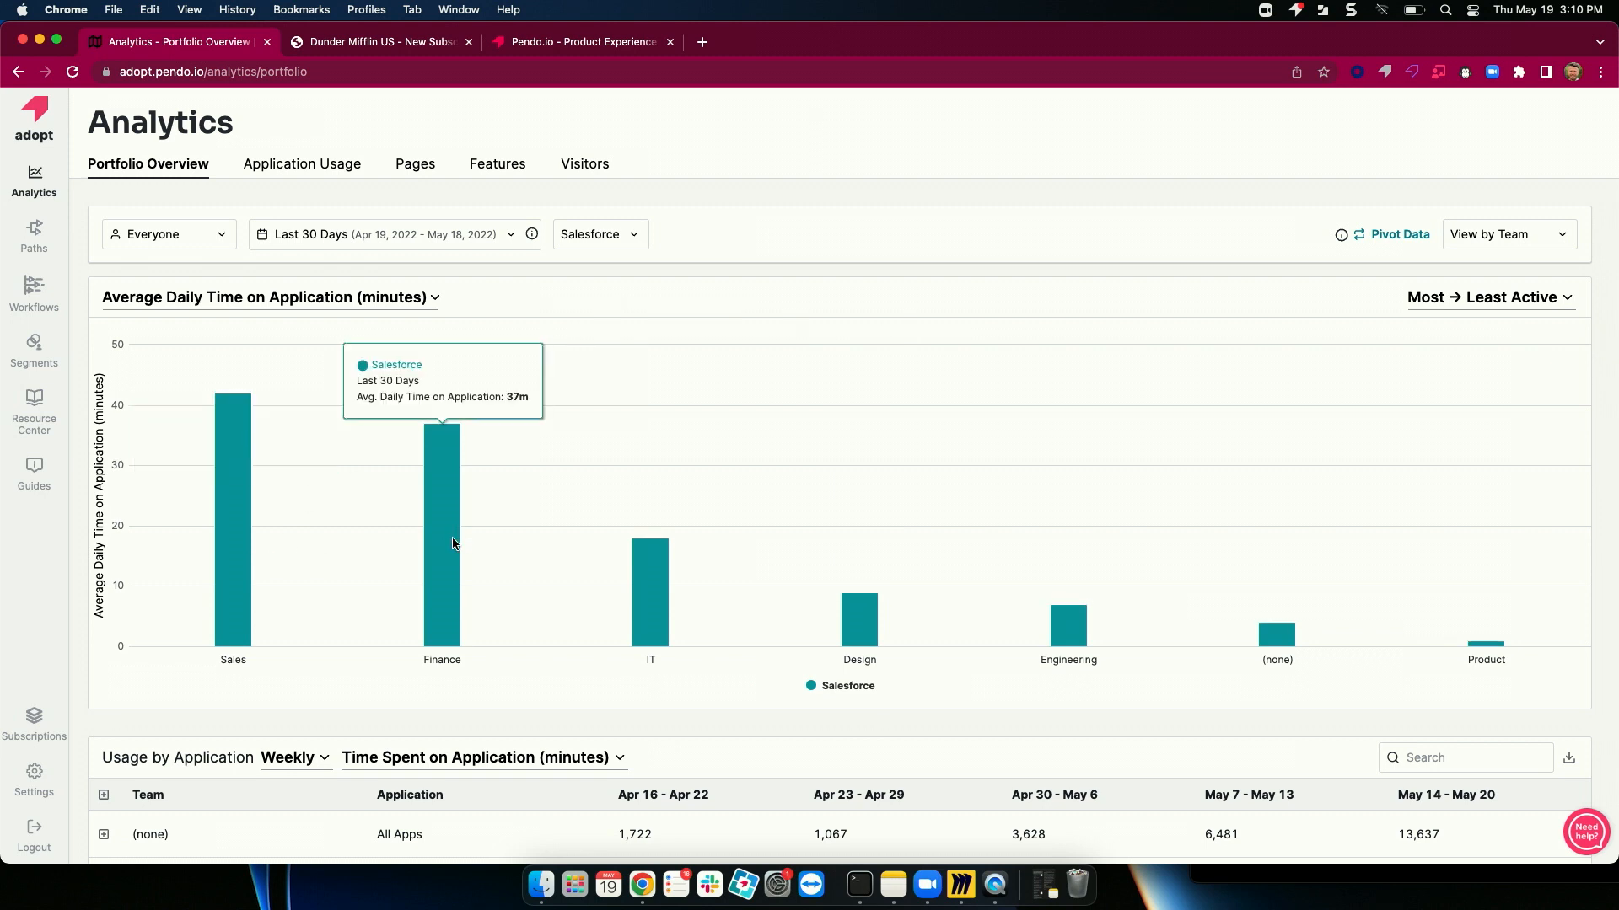
pyautogui.click(302, 165)
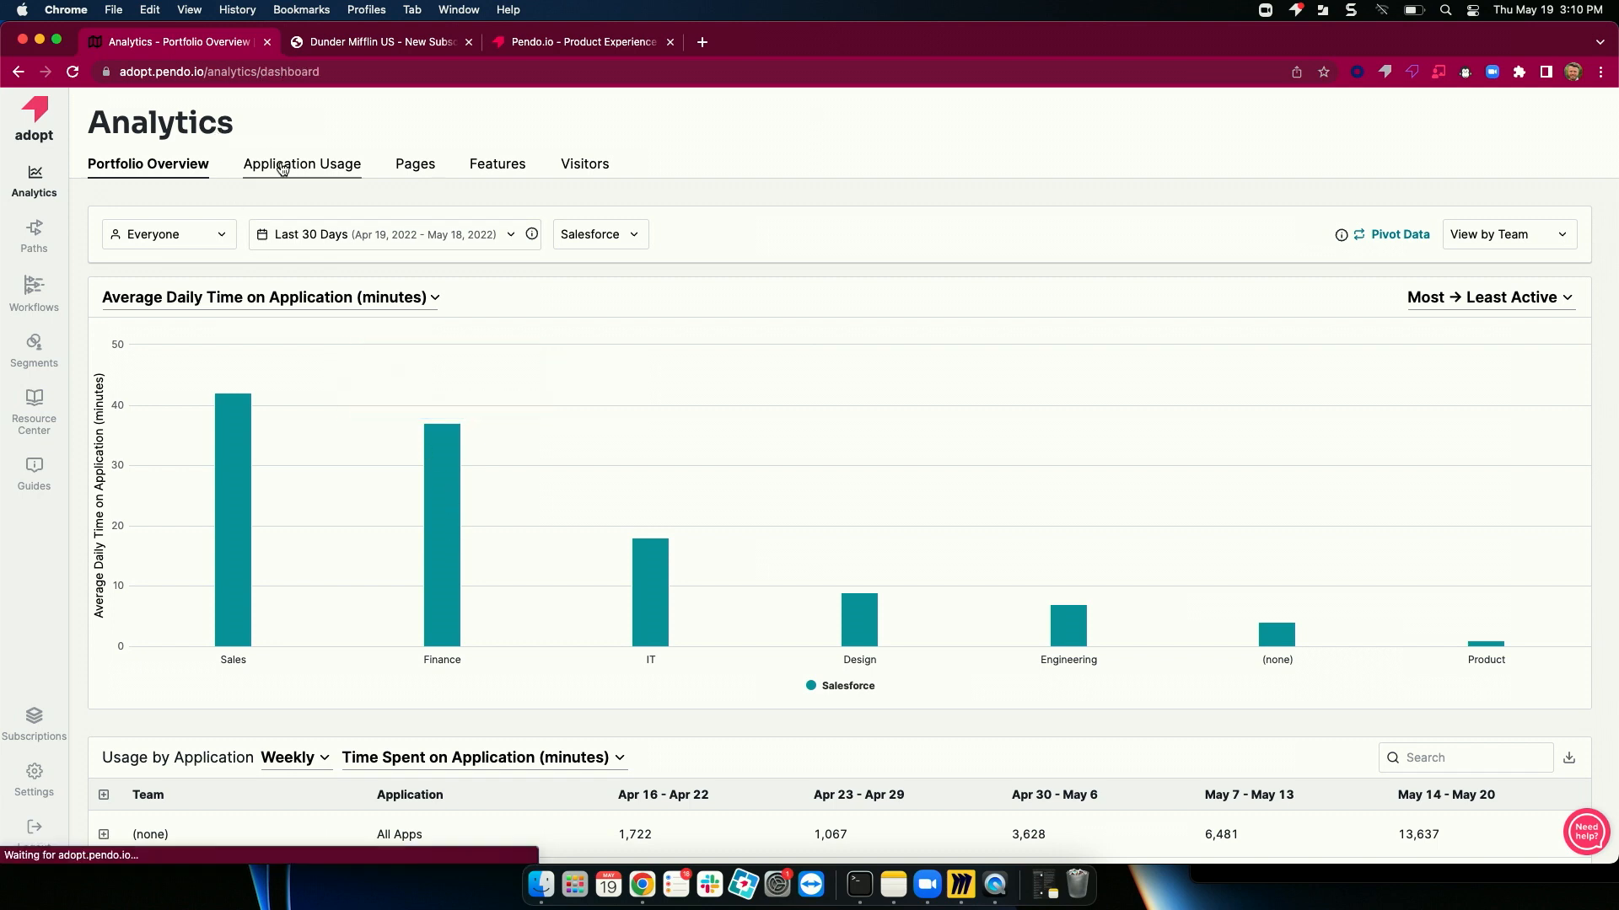
# Step: Browse Salesforce's top pages, top features, visitors over time and page usage charts
pyautogui.click(301, 165)
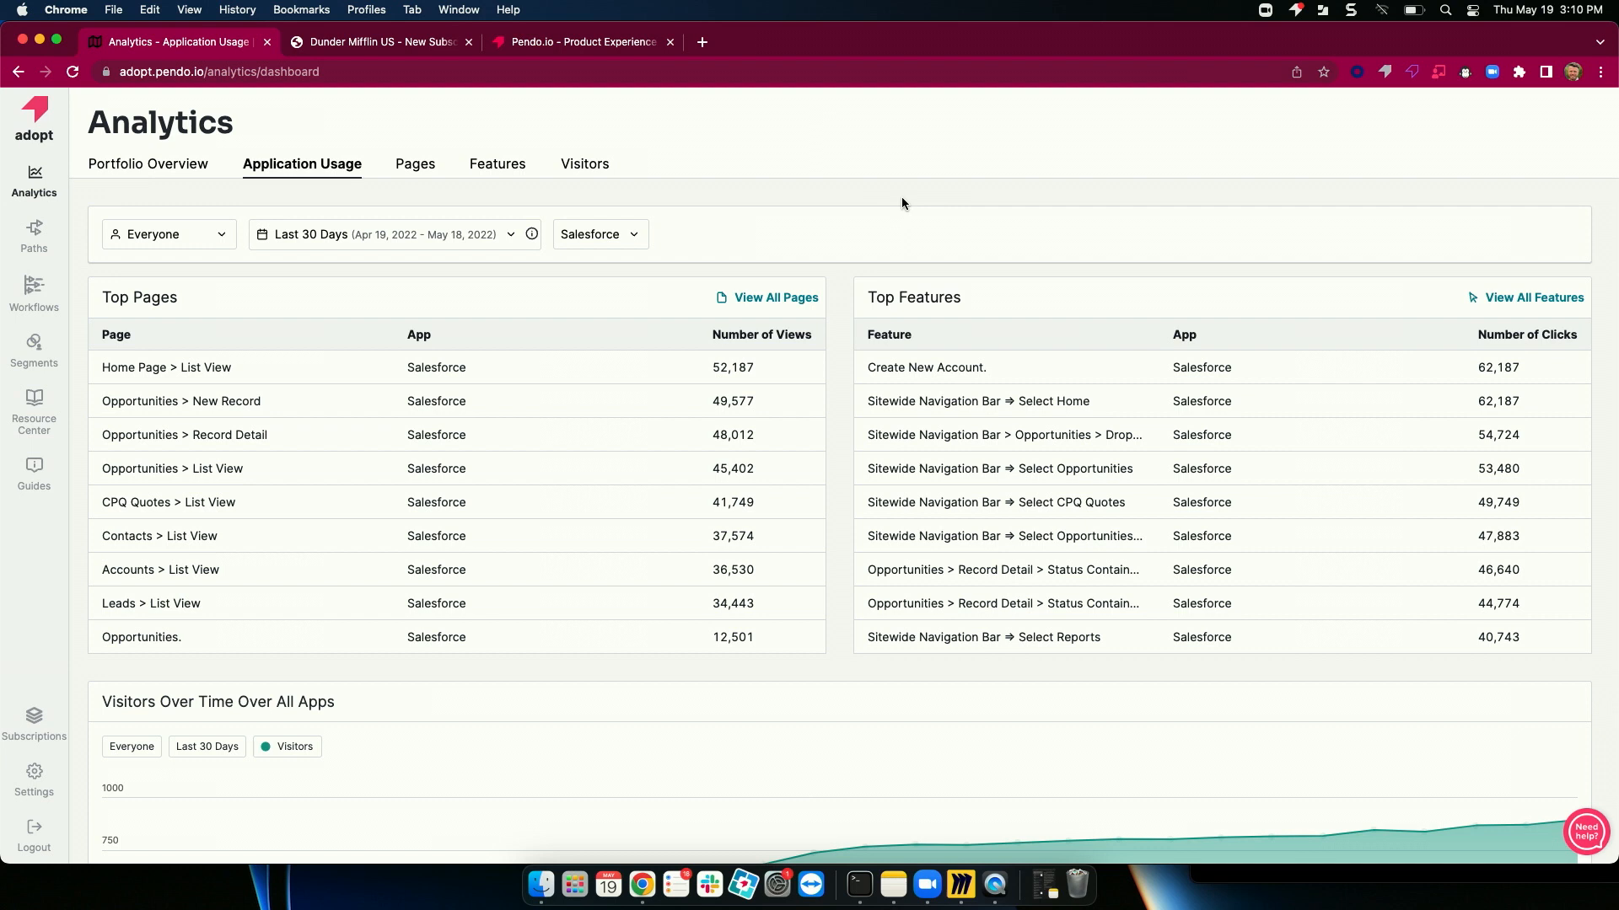
pyautogui.scroll(-3)
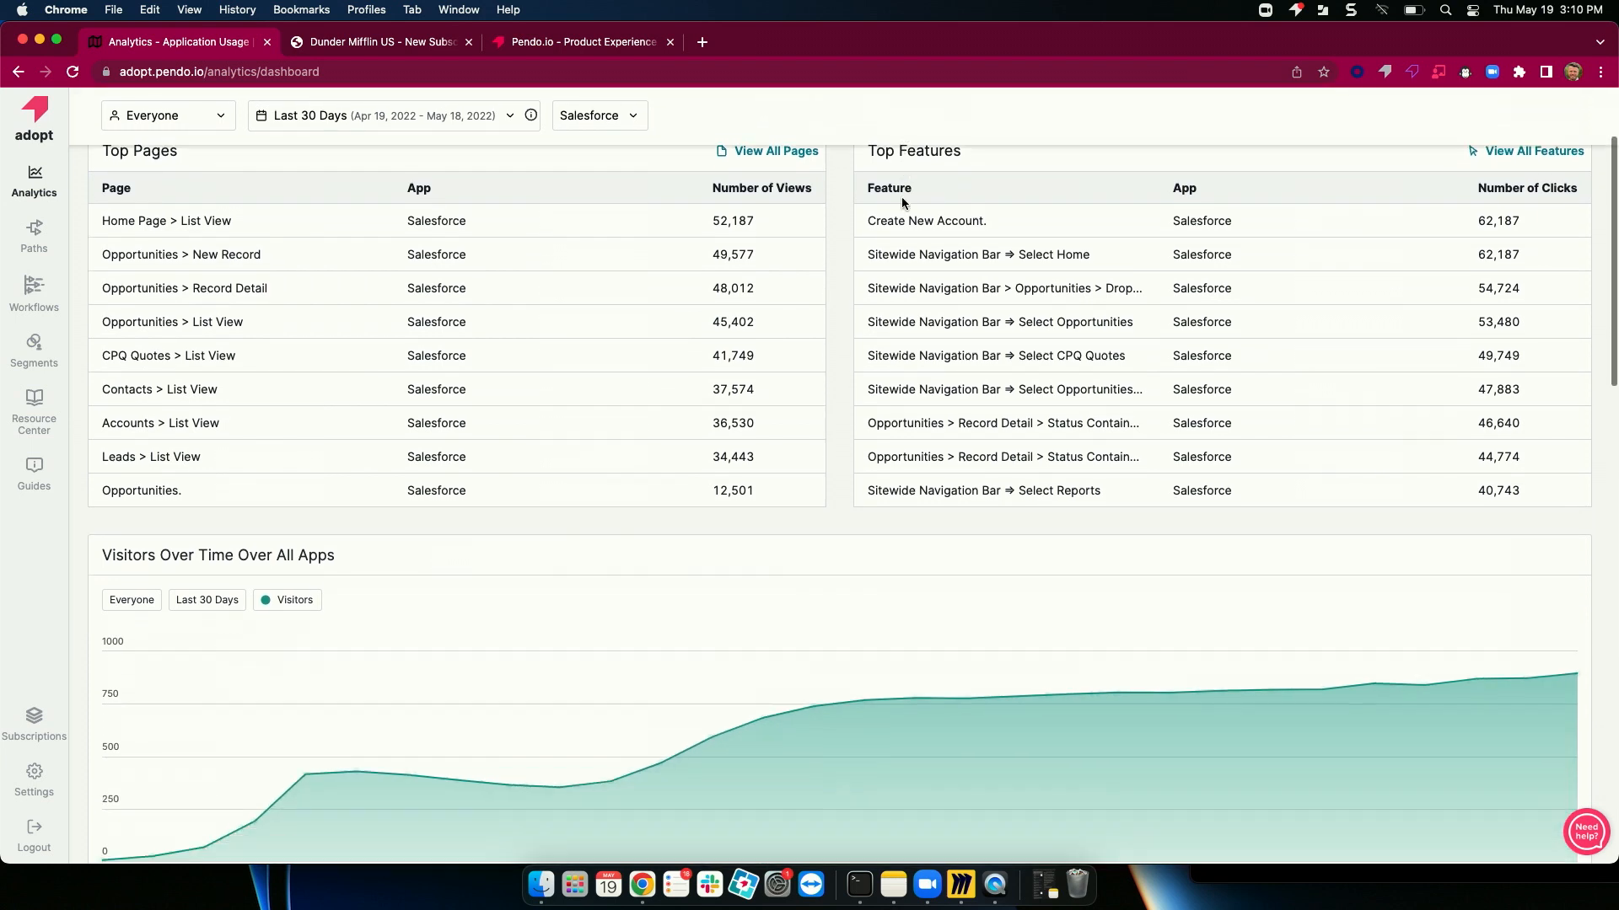
pyautogui.scroll(-3)
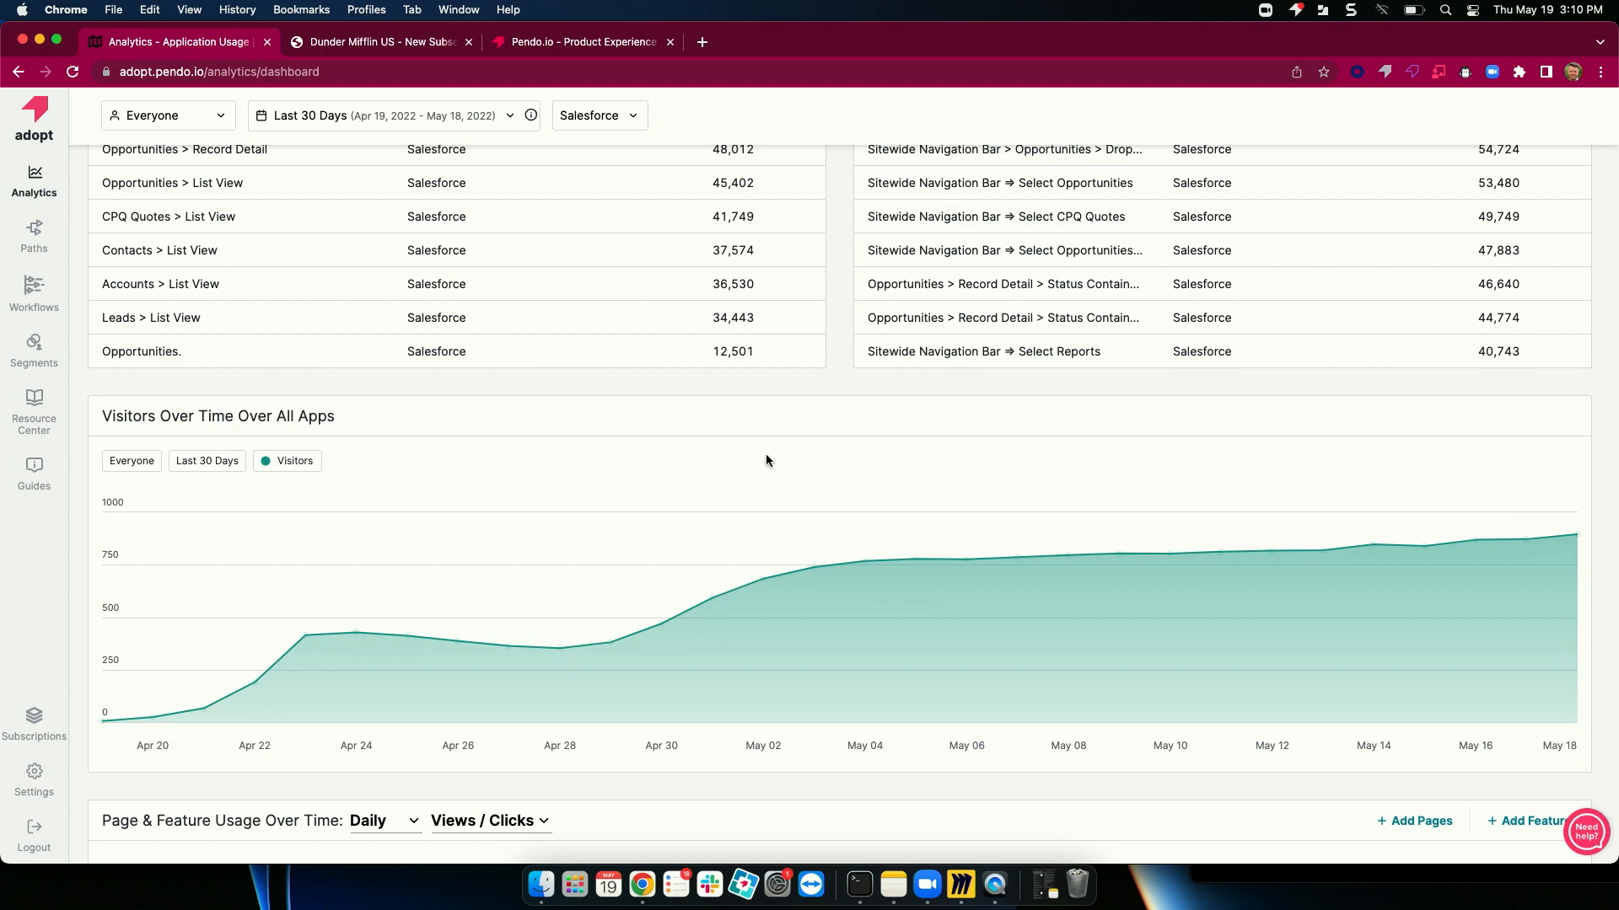
pyautogui.moveTo(103, 715)
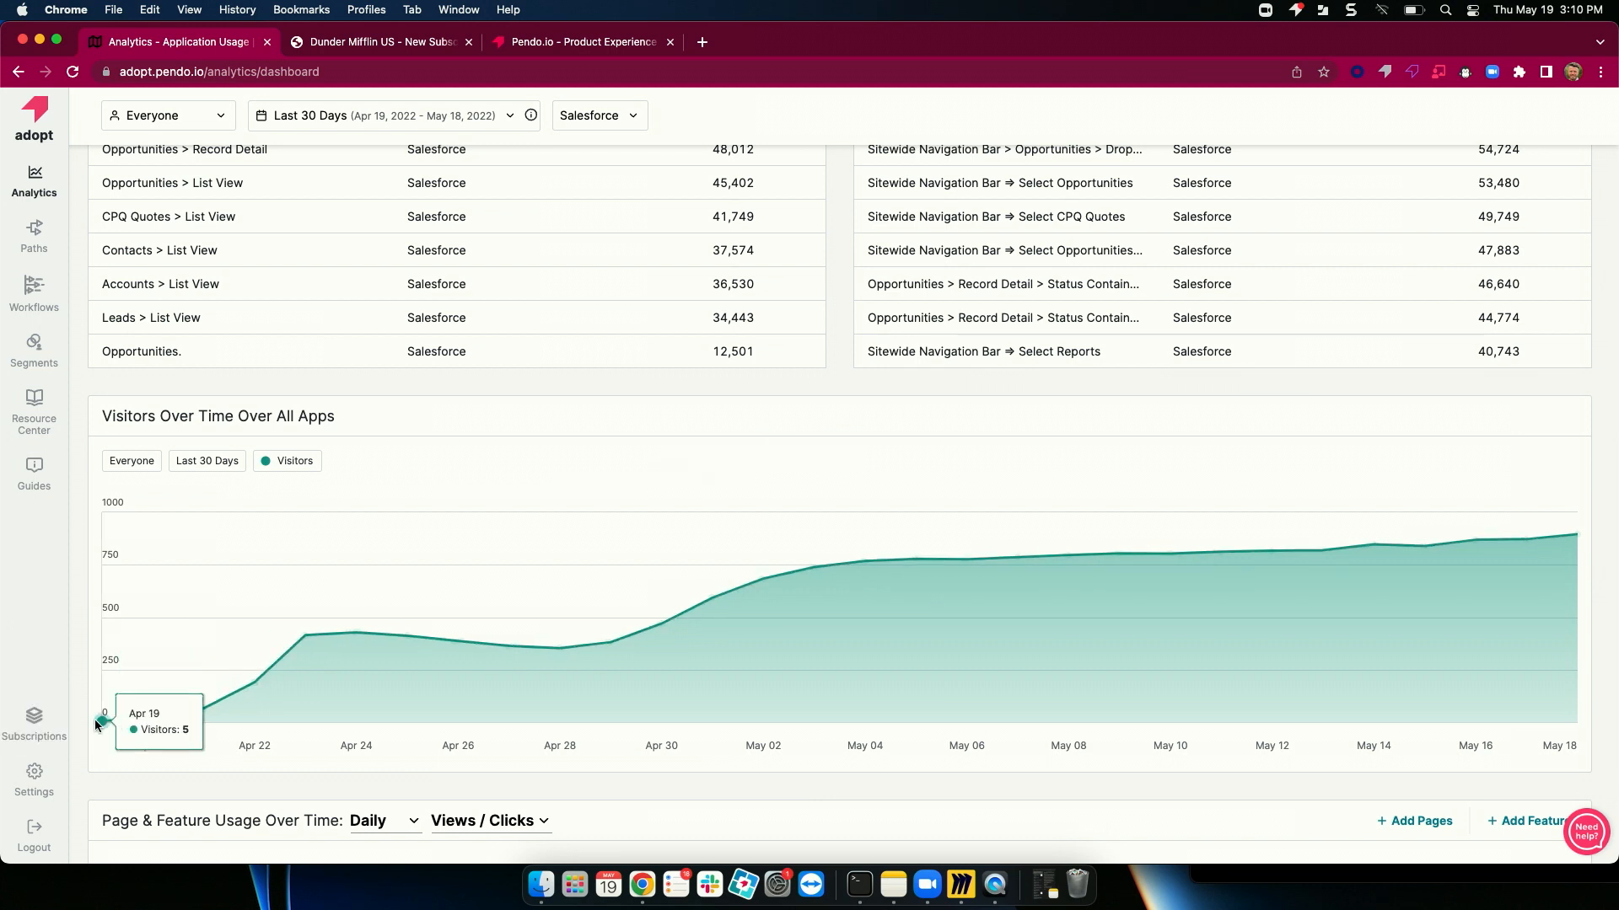
pyautogui.moveTo(305, 634)
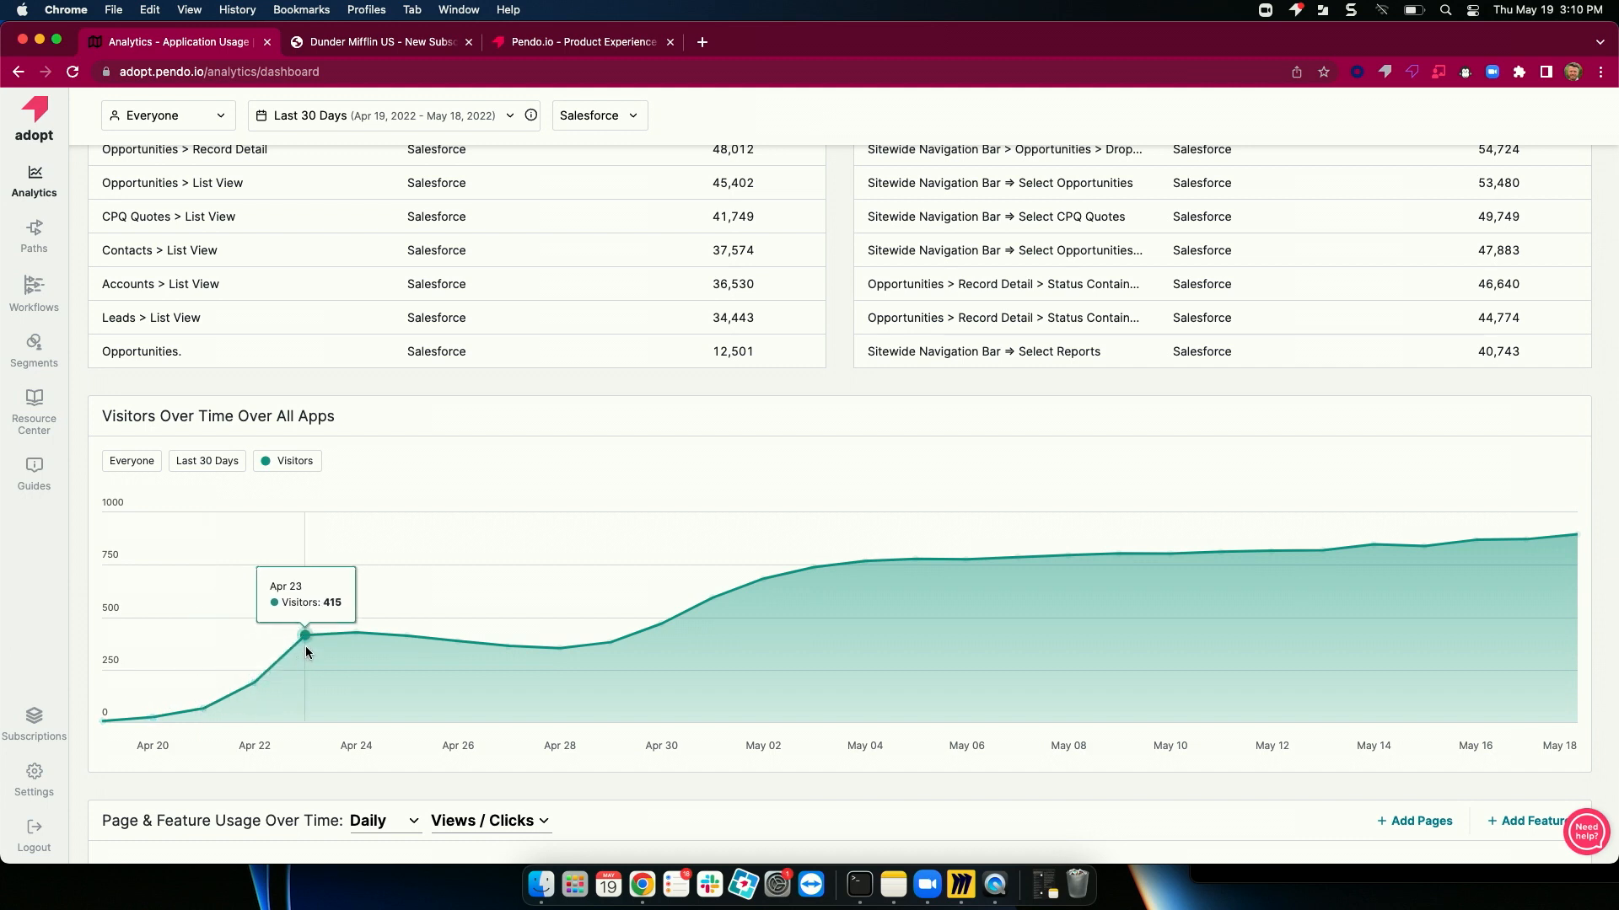
pyautogui.moveTo(725, 604)
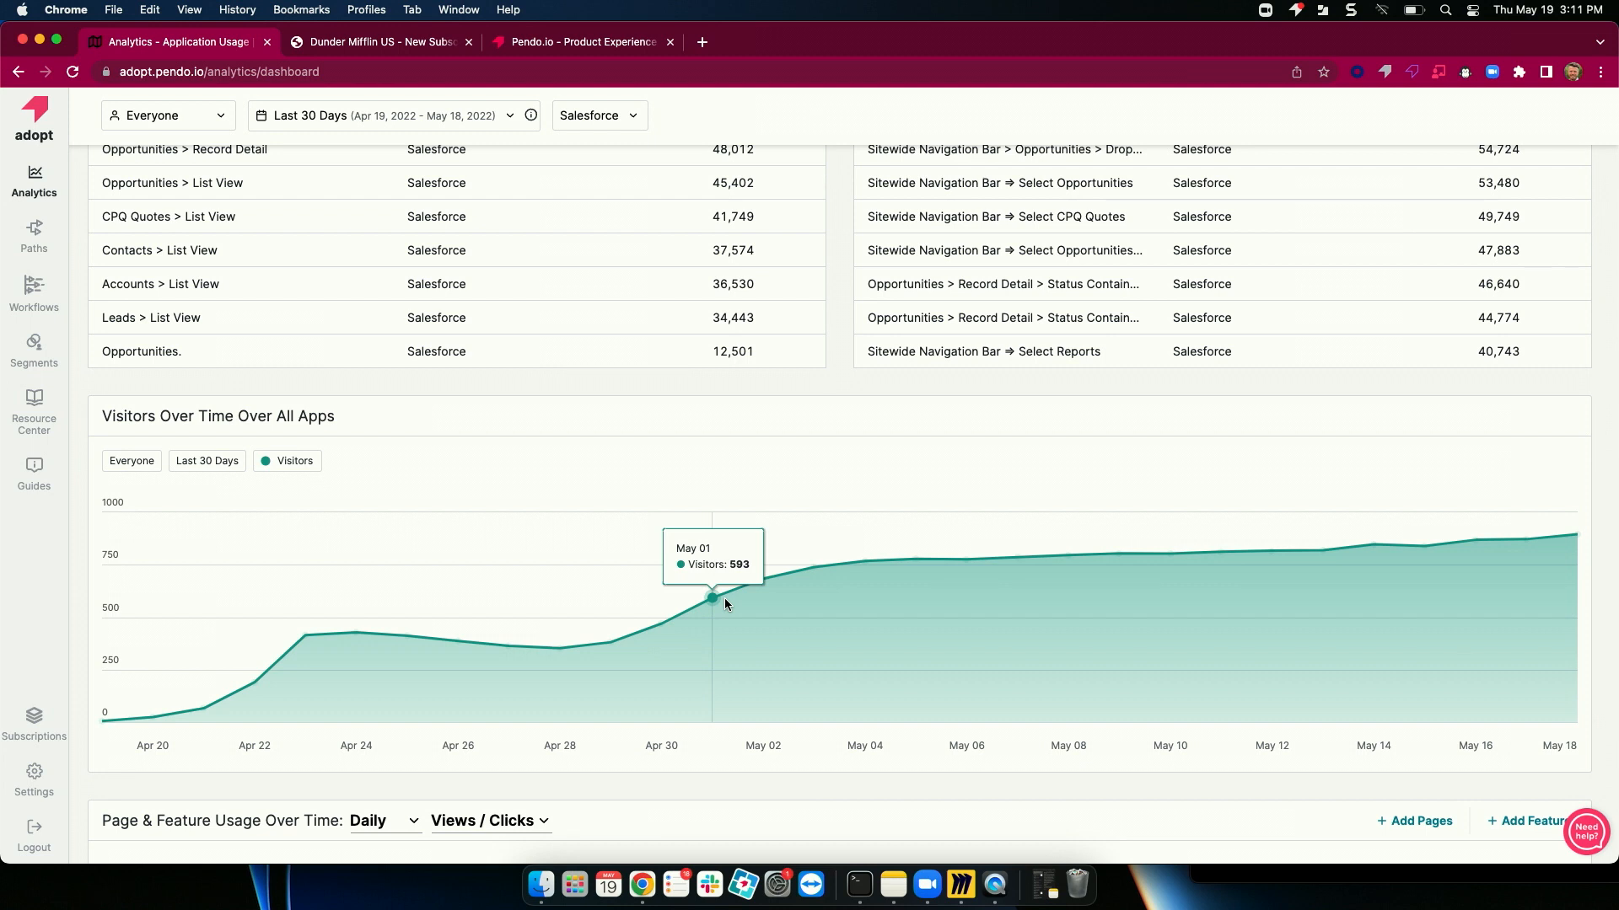
pyautogui.moveTo(909, 491)
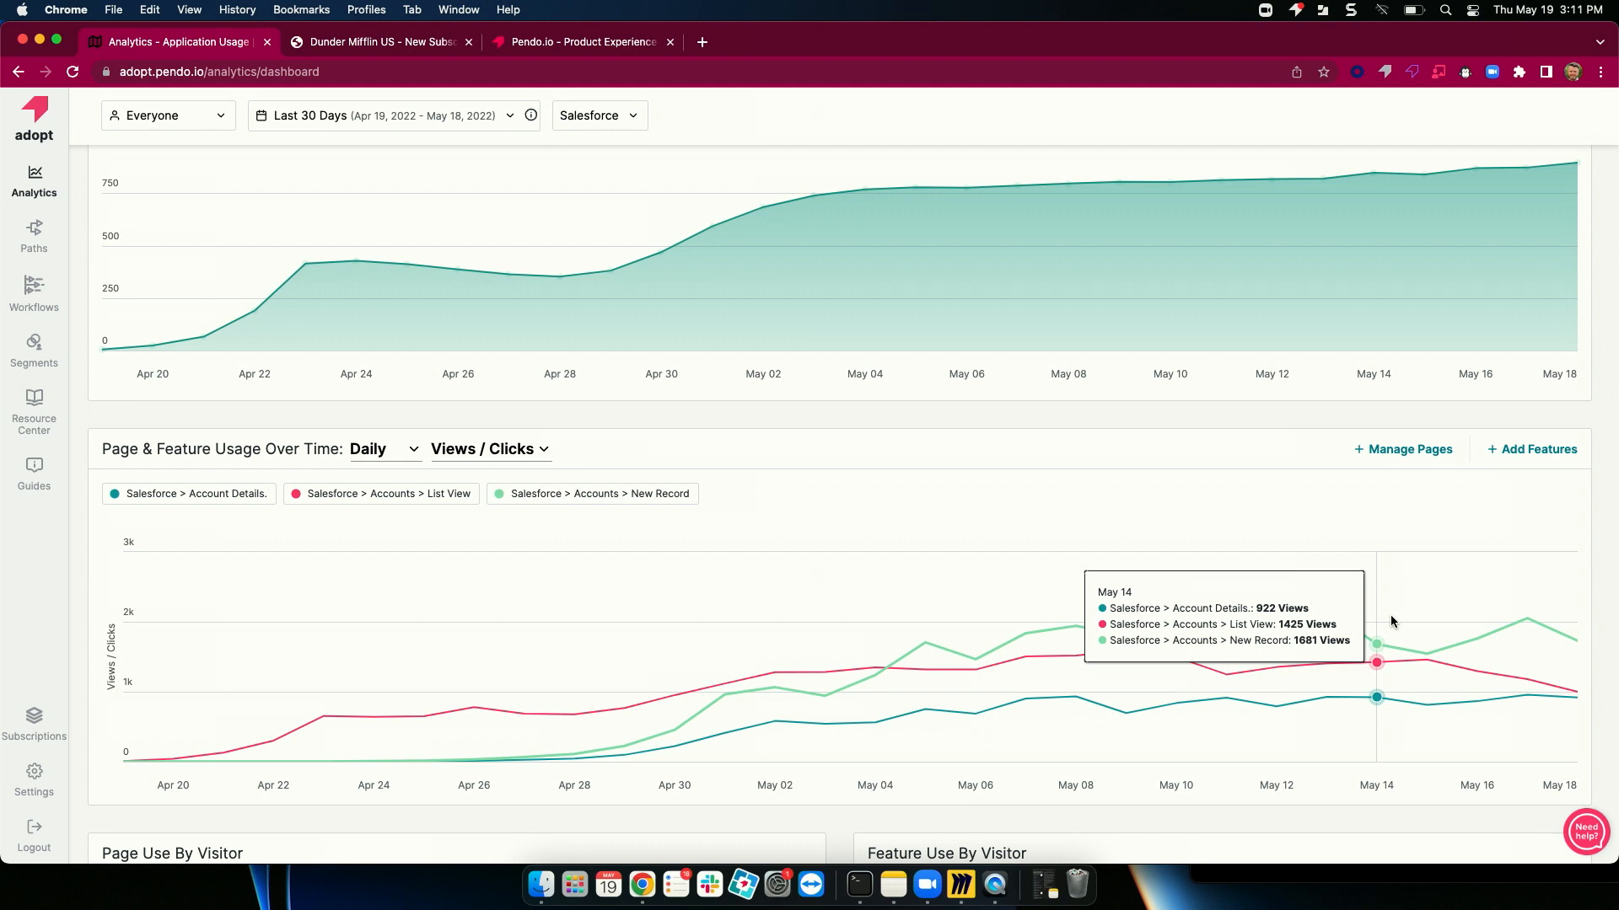
# Step: Show the Dunder Mifflin US New Subscription opportunity in Salesforce, dismissing the notifications prompt
pyautogui.click(702, 43)
pyautogui.write('pendo--se.lightning.force.com/lightning/r/Opportunity/0067j000008DrUCAA0/view')
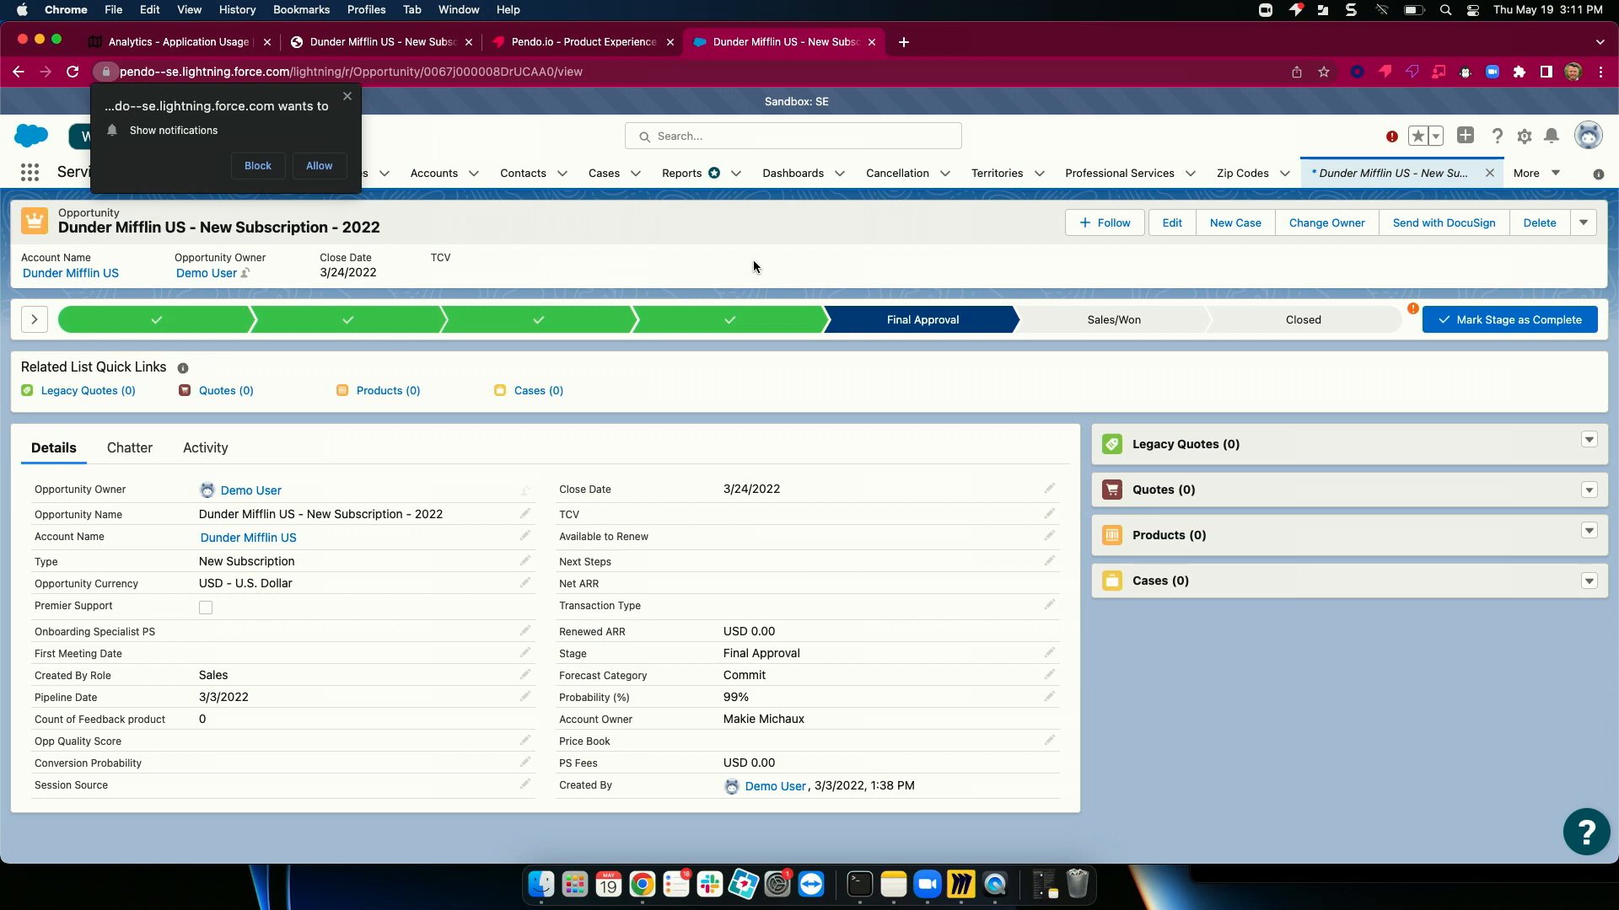
pyautogui.click(258, 165)
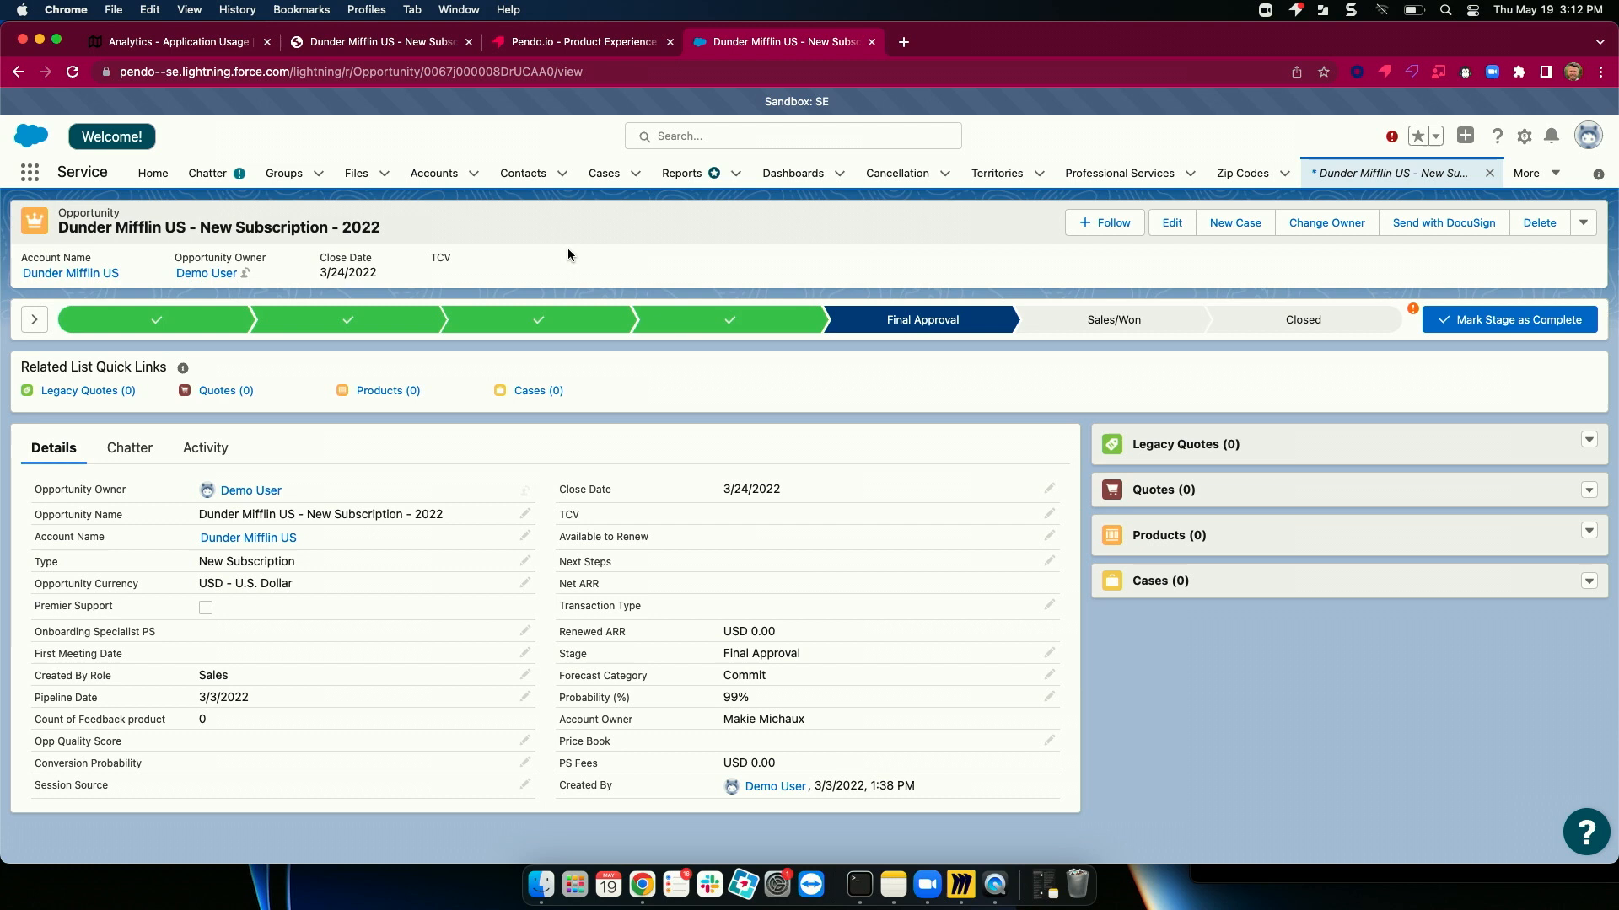
pyautogui.moveTo(1418, 273)
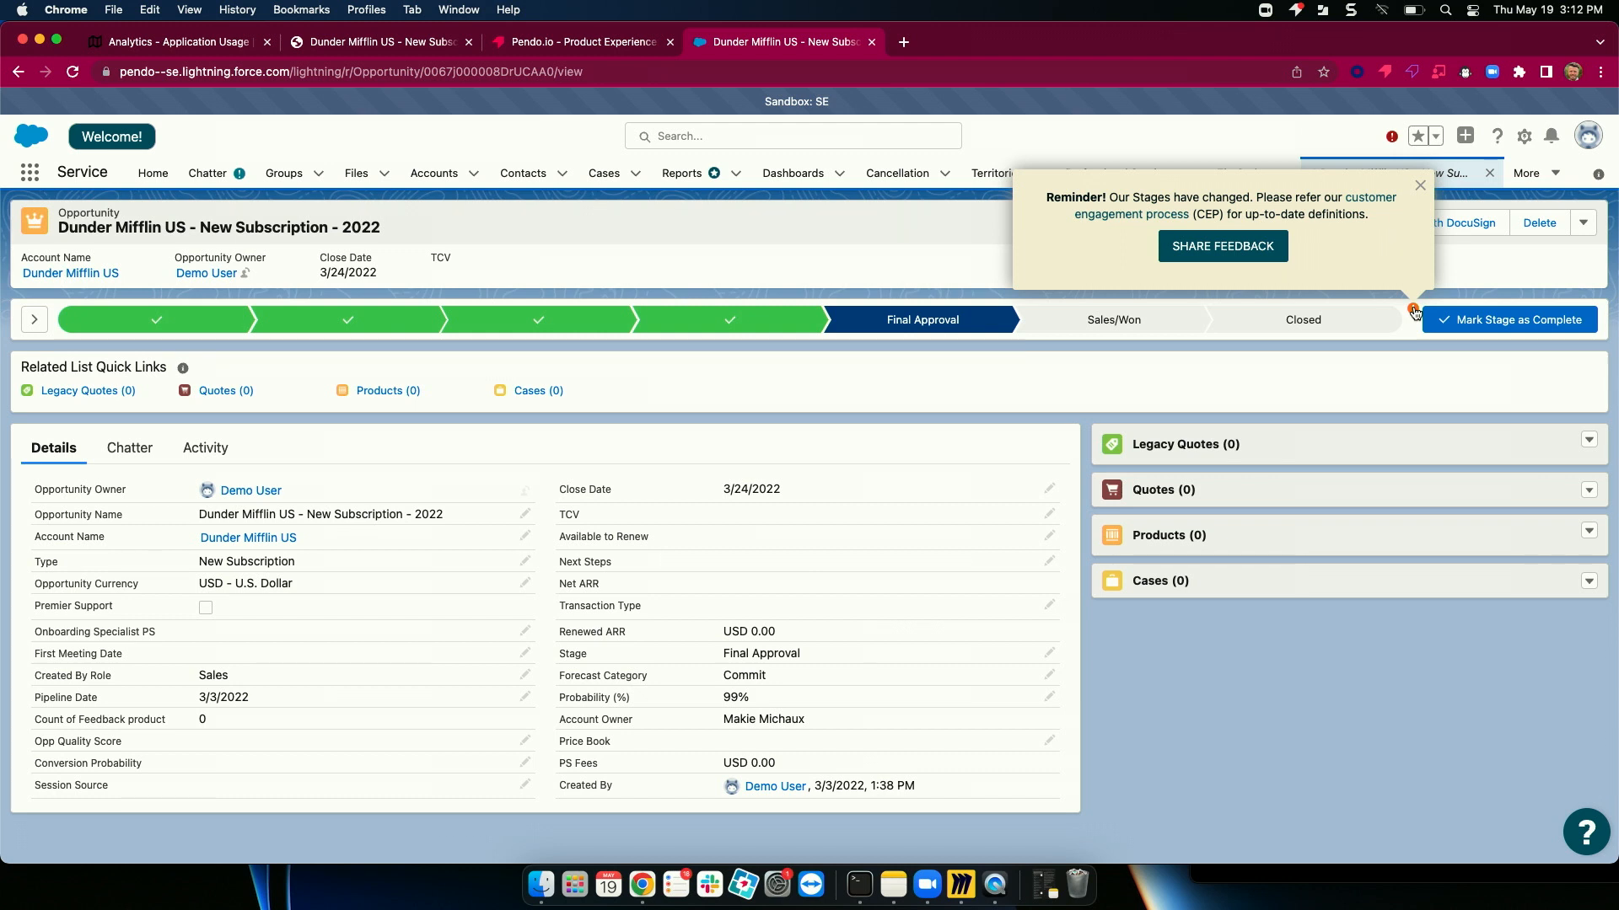
# Step: Rate the new stage names 7 in the feedback survey, comment 'Yeah this w', and close it
pyautogui.click(1222, 246)
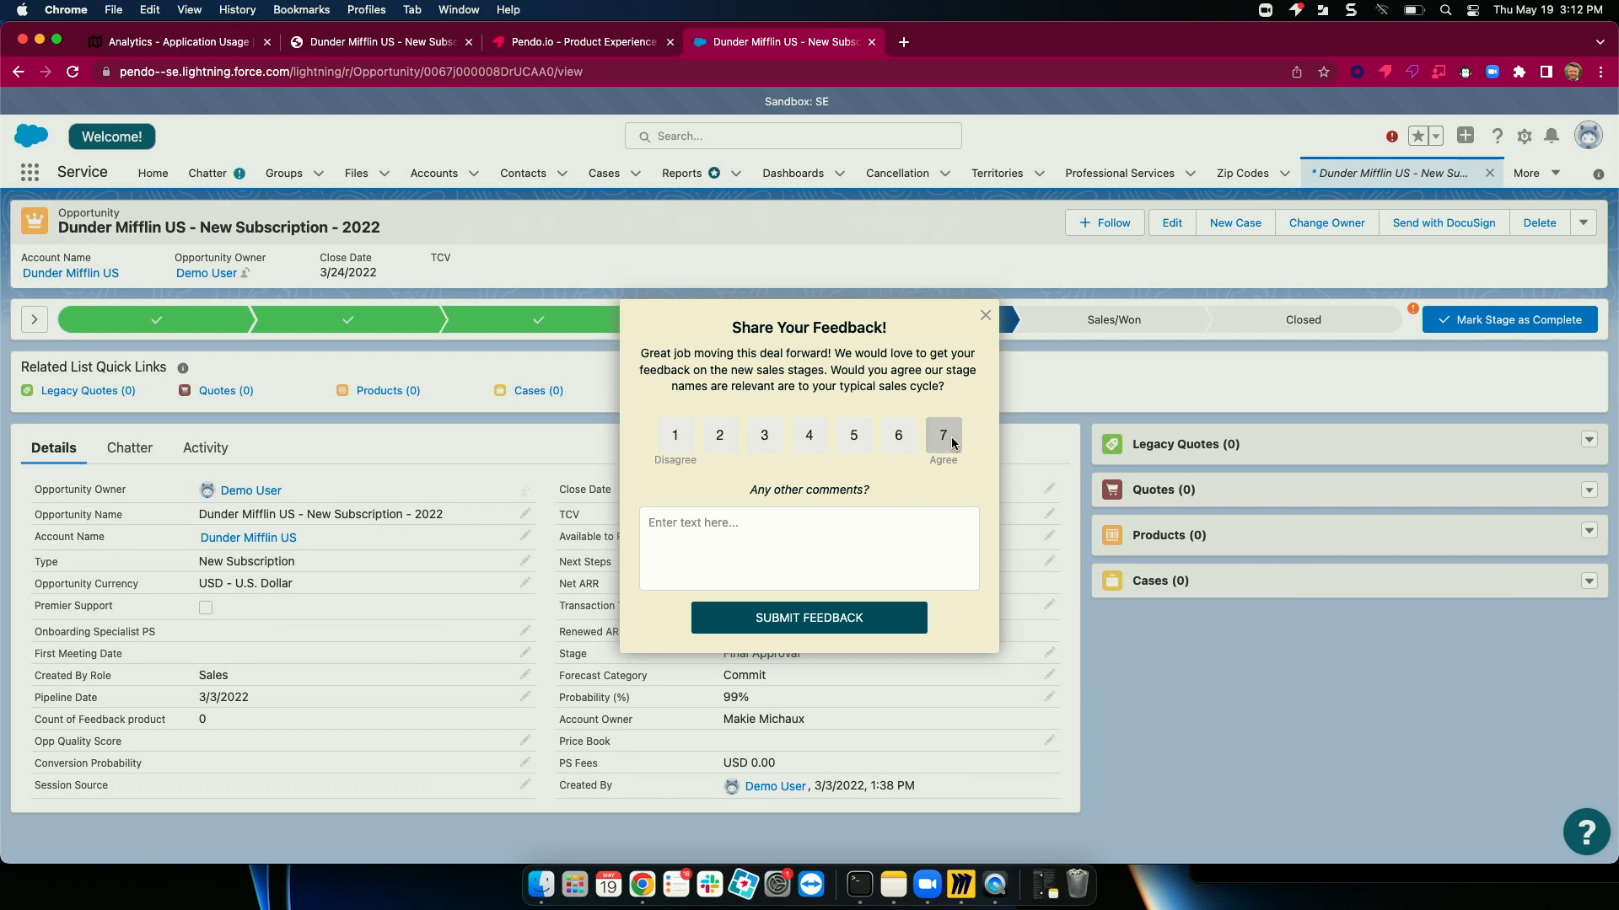
pyautogui.write('Yeah this was great!')
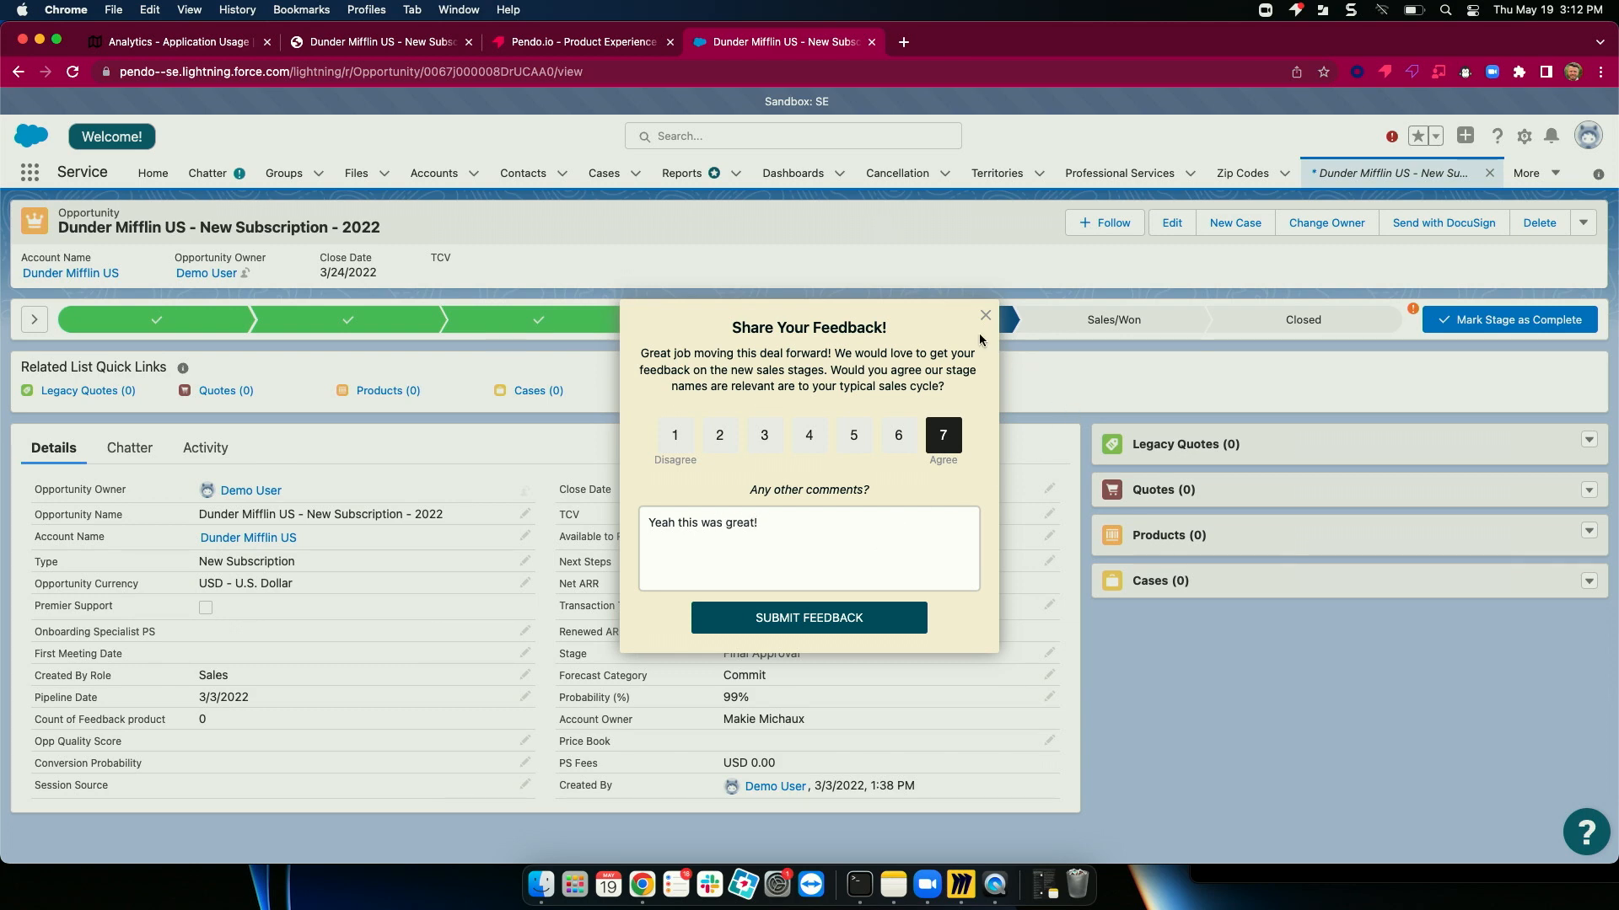
pyautogui.click(983, 314)
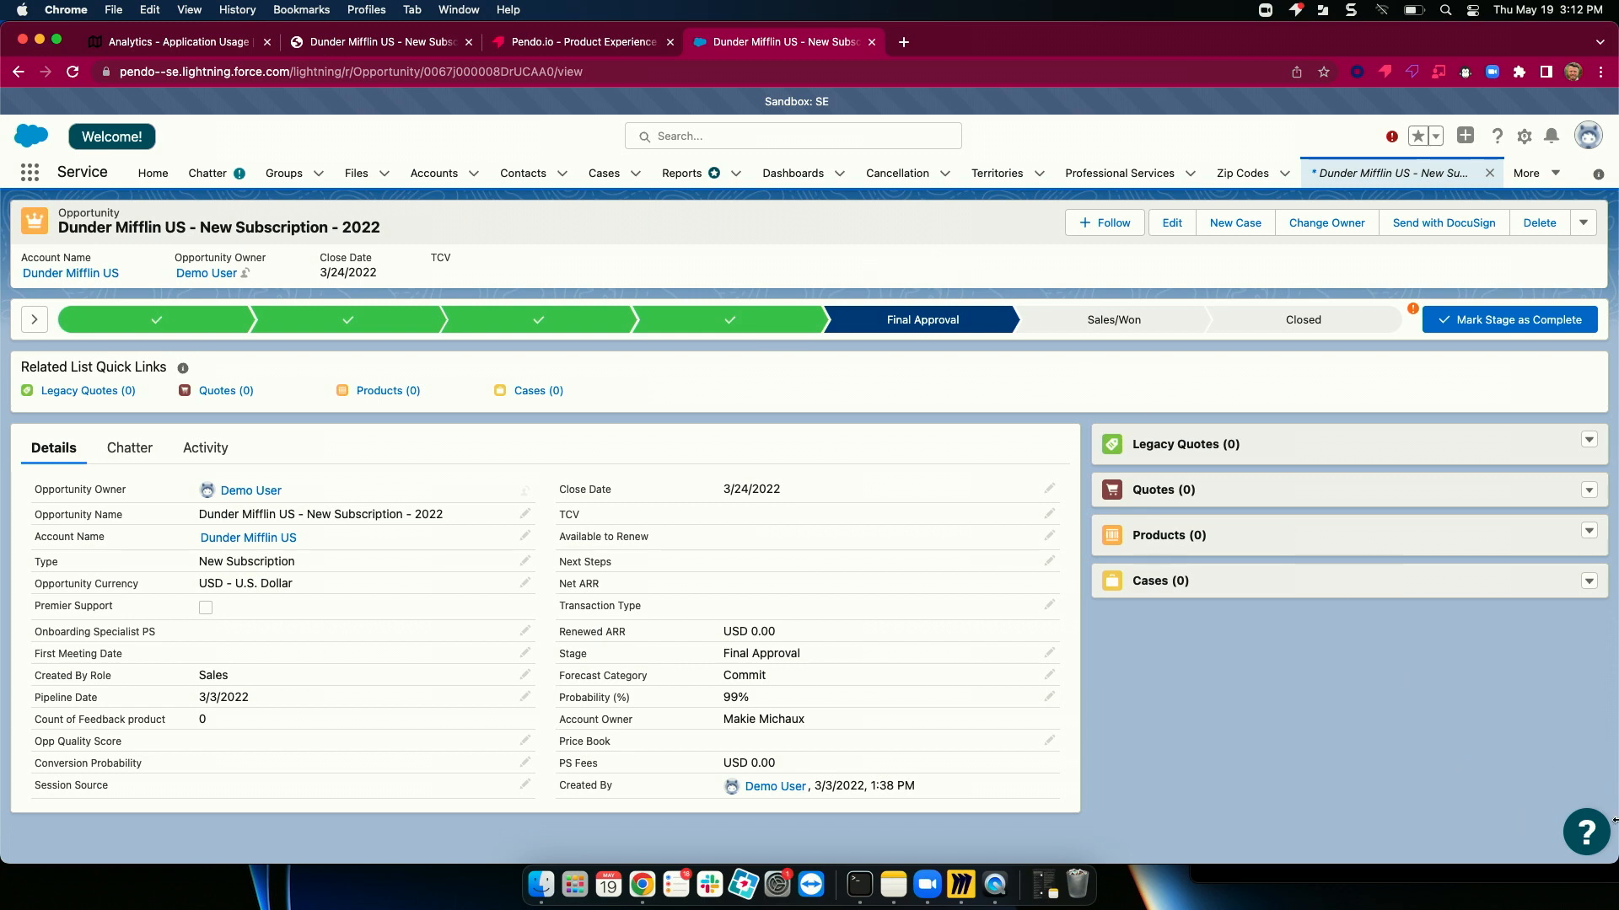
pyautogui.click(1586, 831)
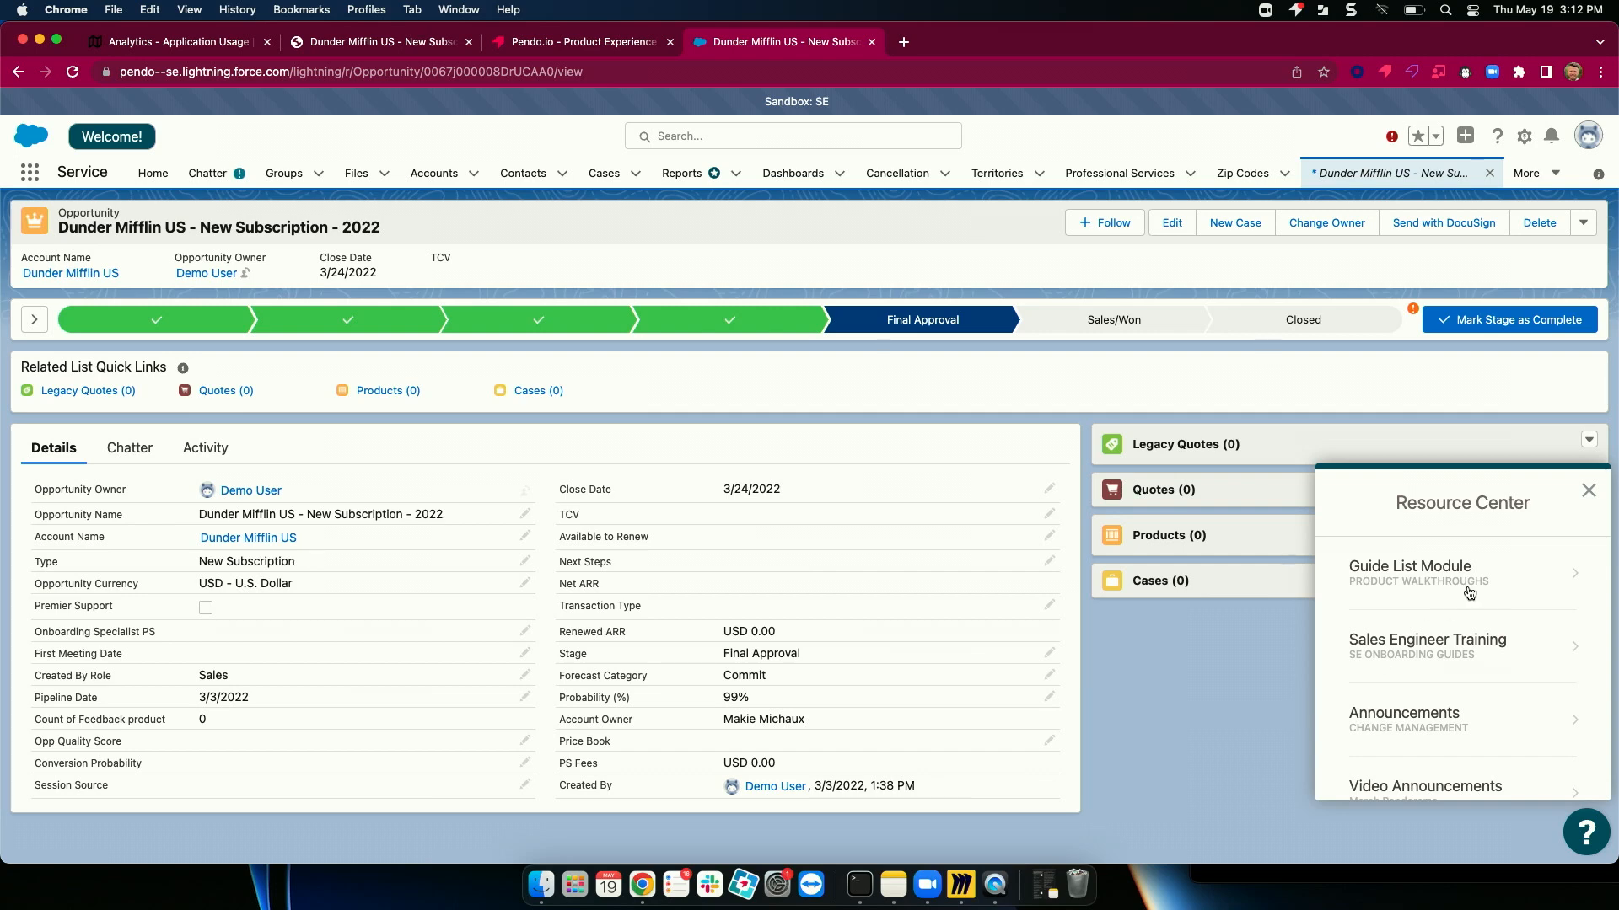
pyautogui.click(1408, 573)
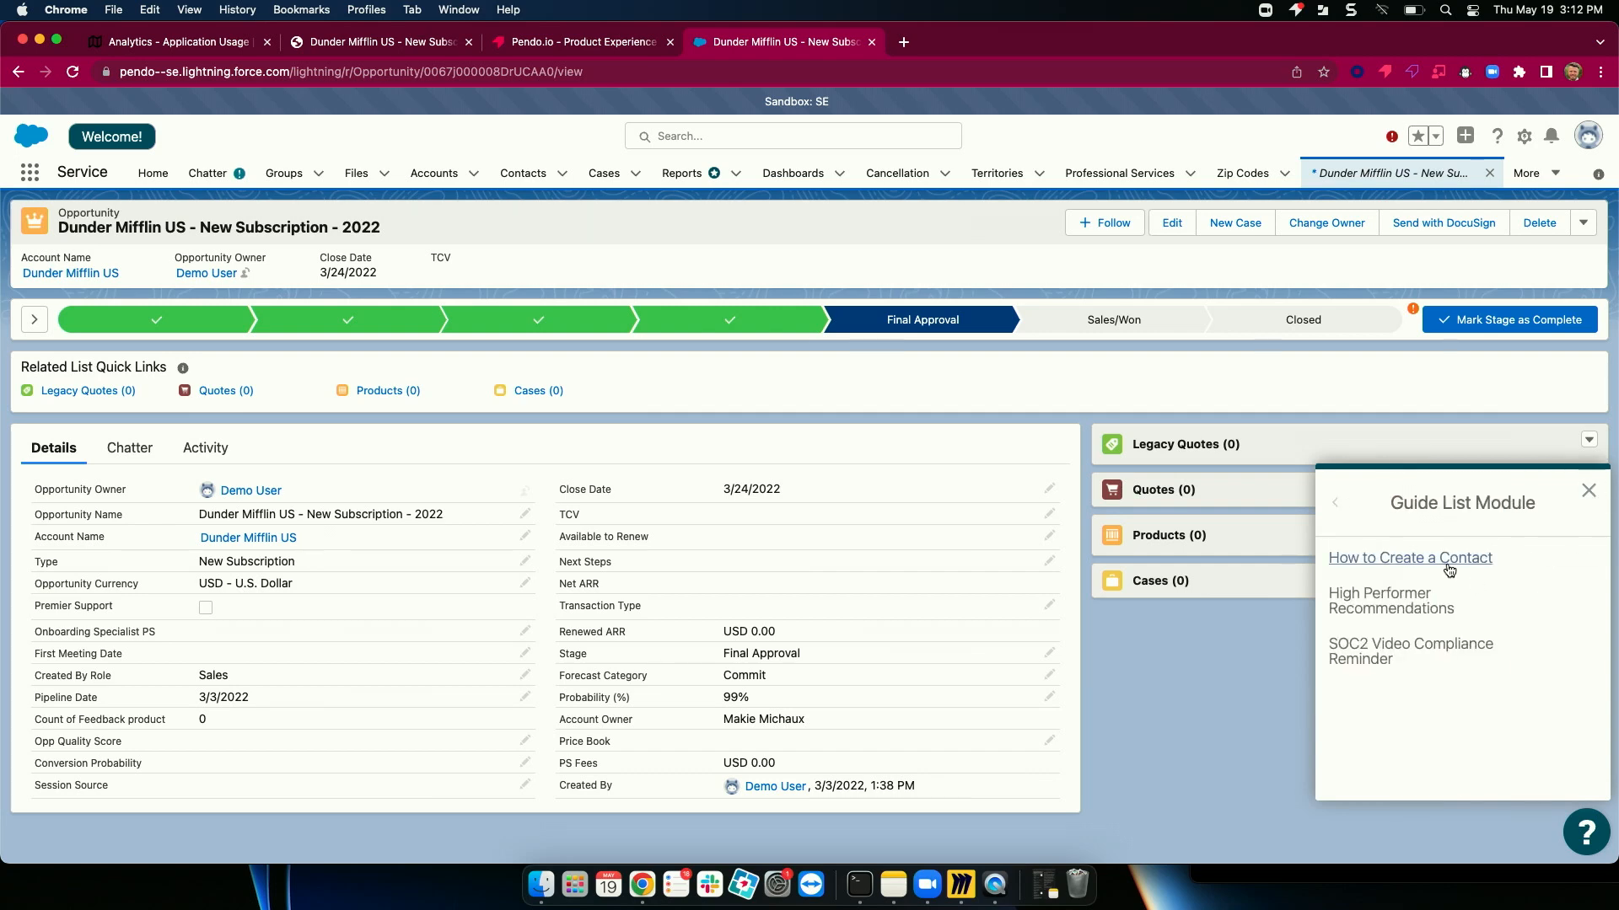
pyautogui.click(1410, 558)
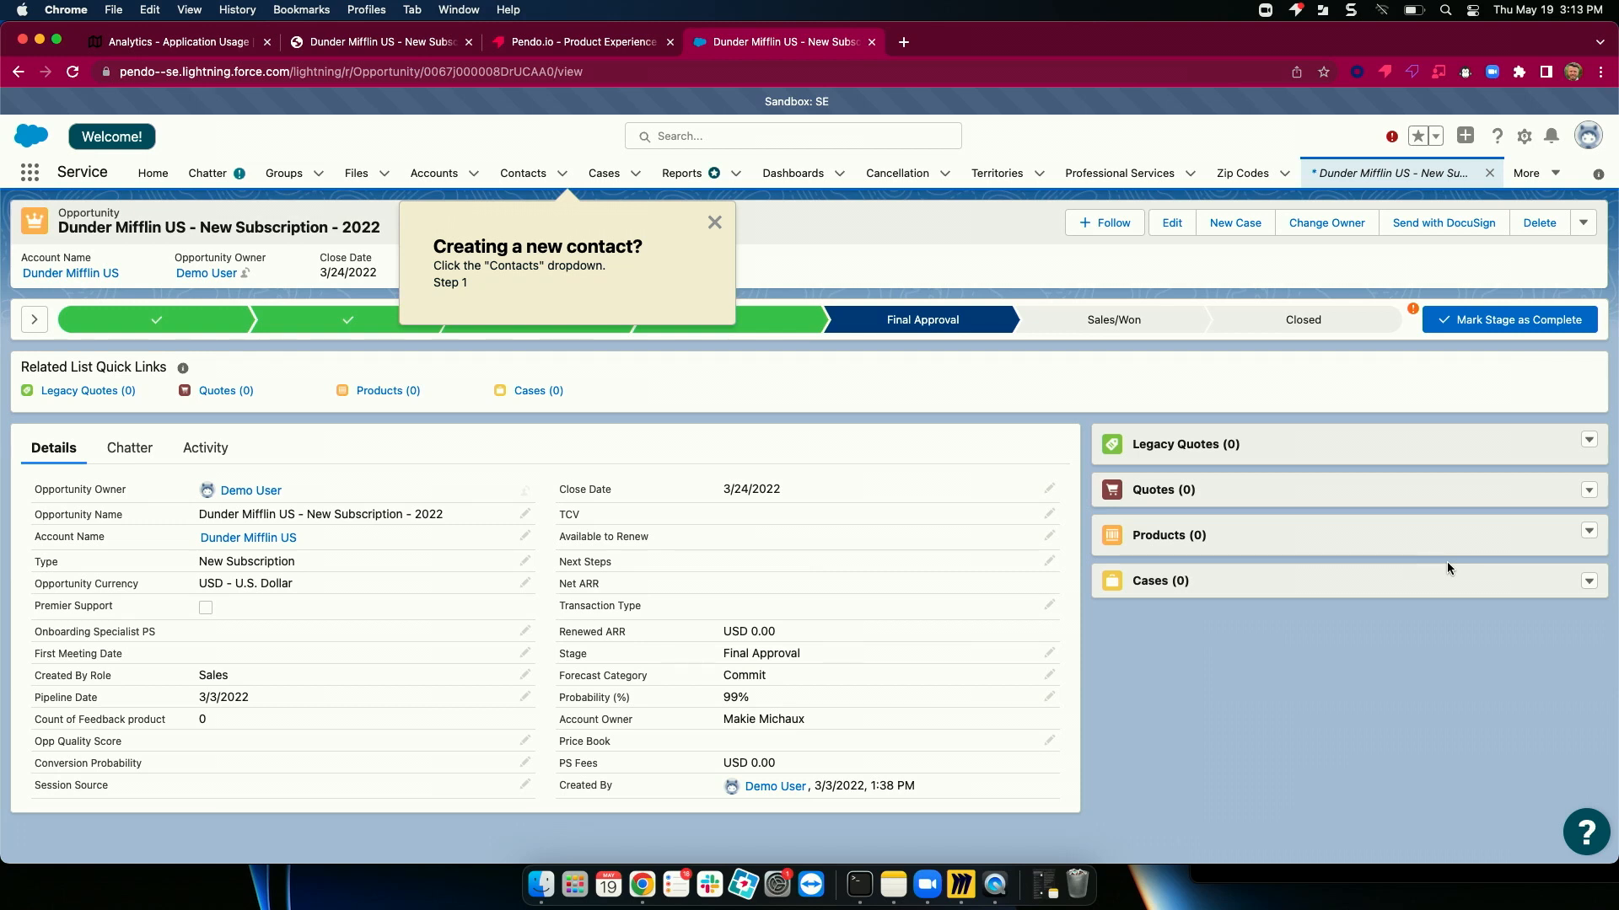
pyautogui.moveTo(1476, 579)
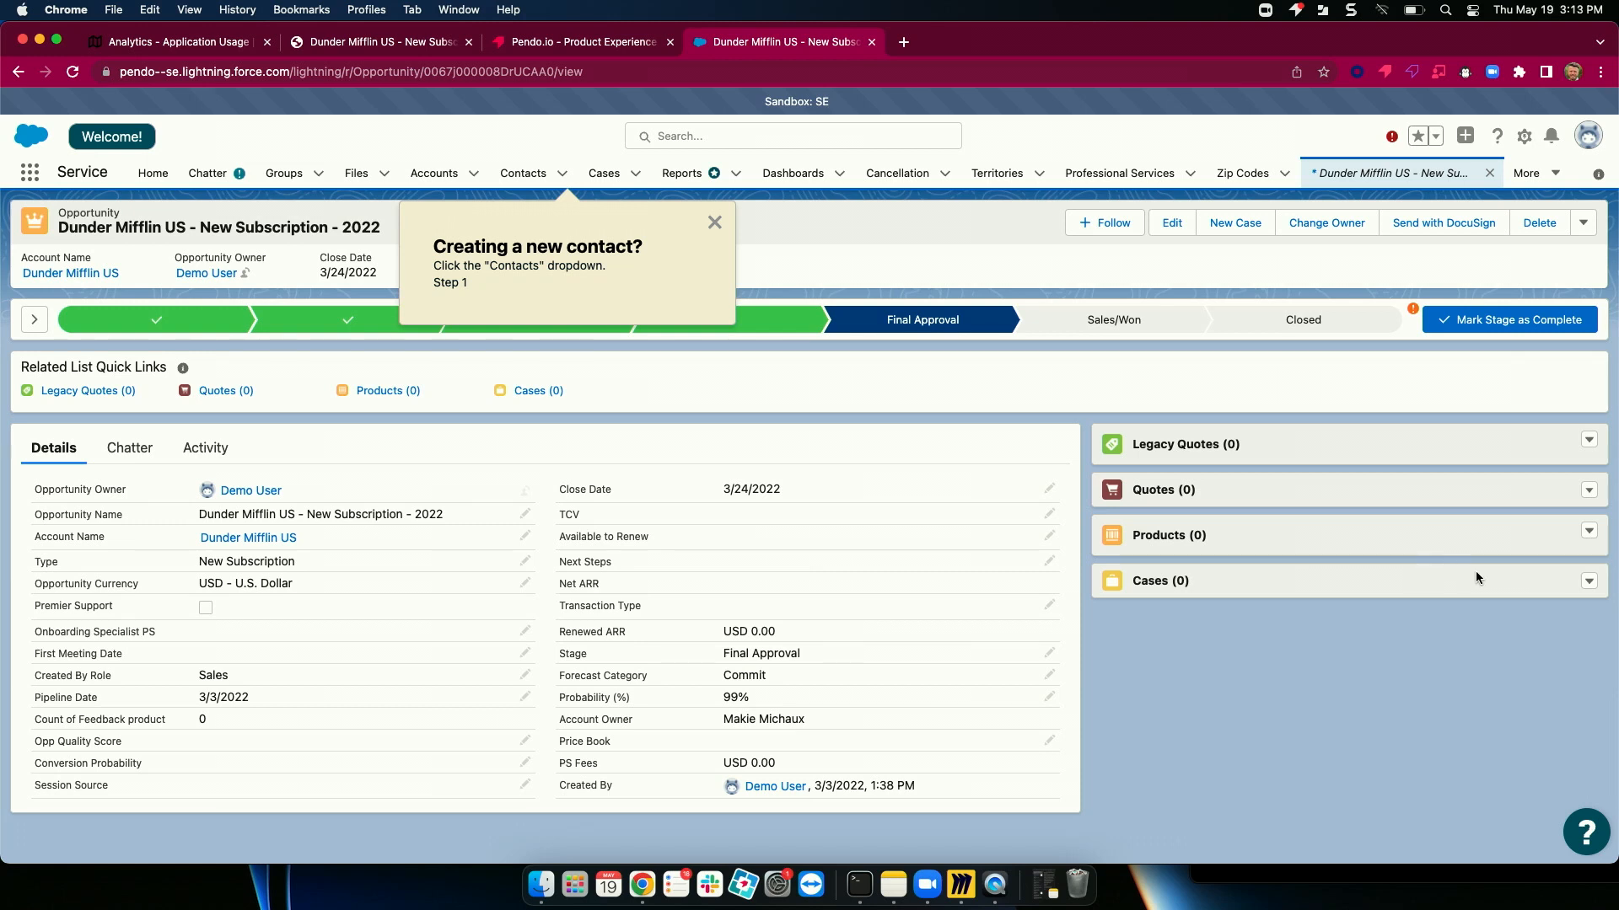
pyautogui.click(1581, 828)
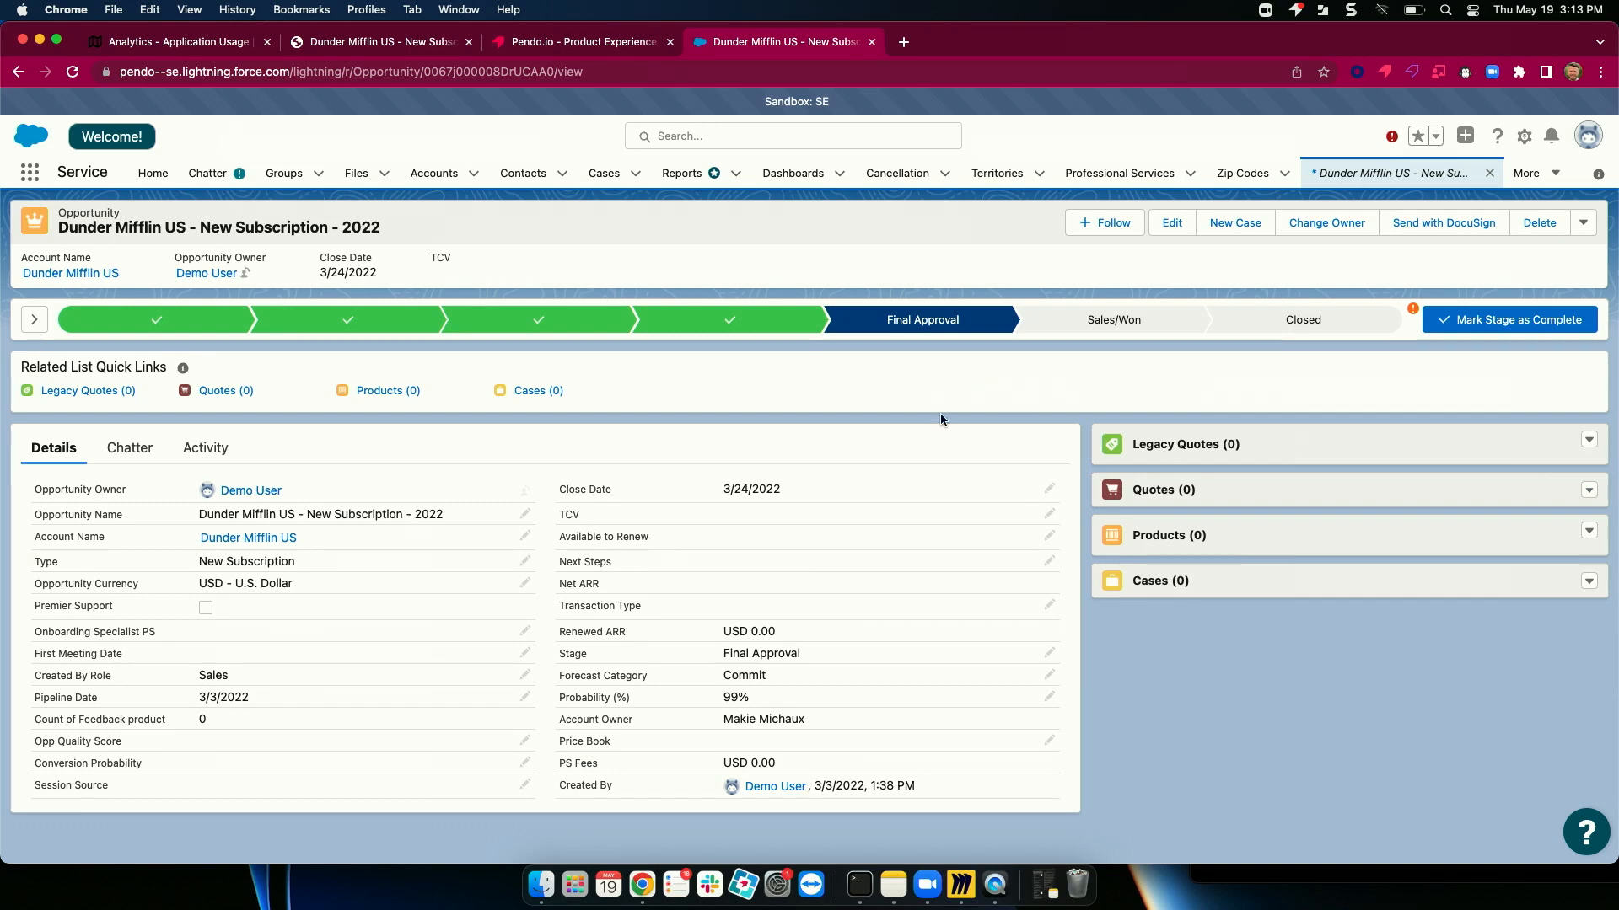
pyautogui.moveTo(1392, 135)
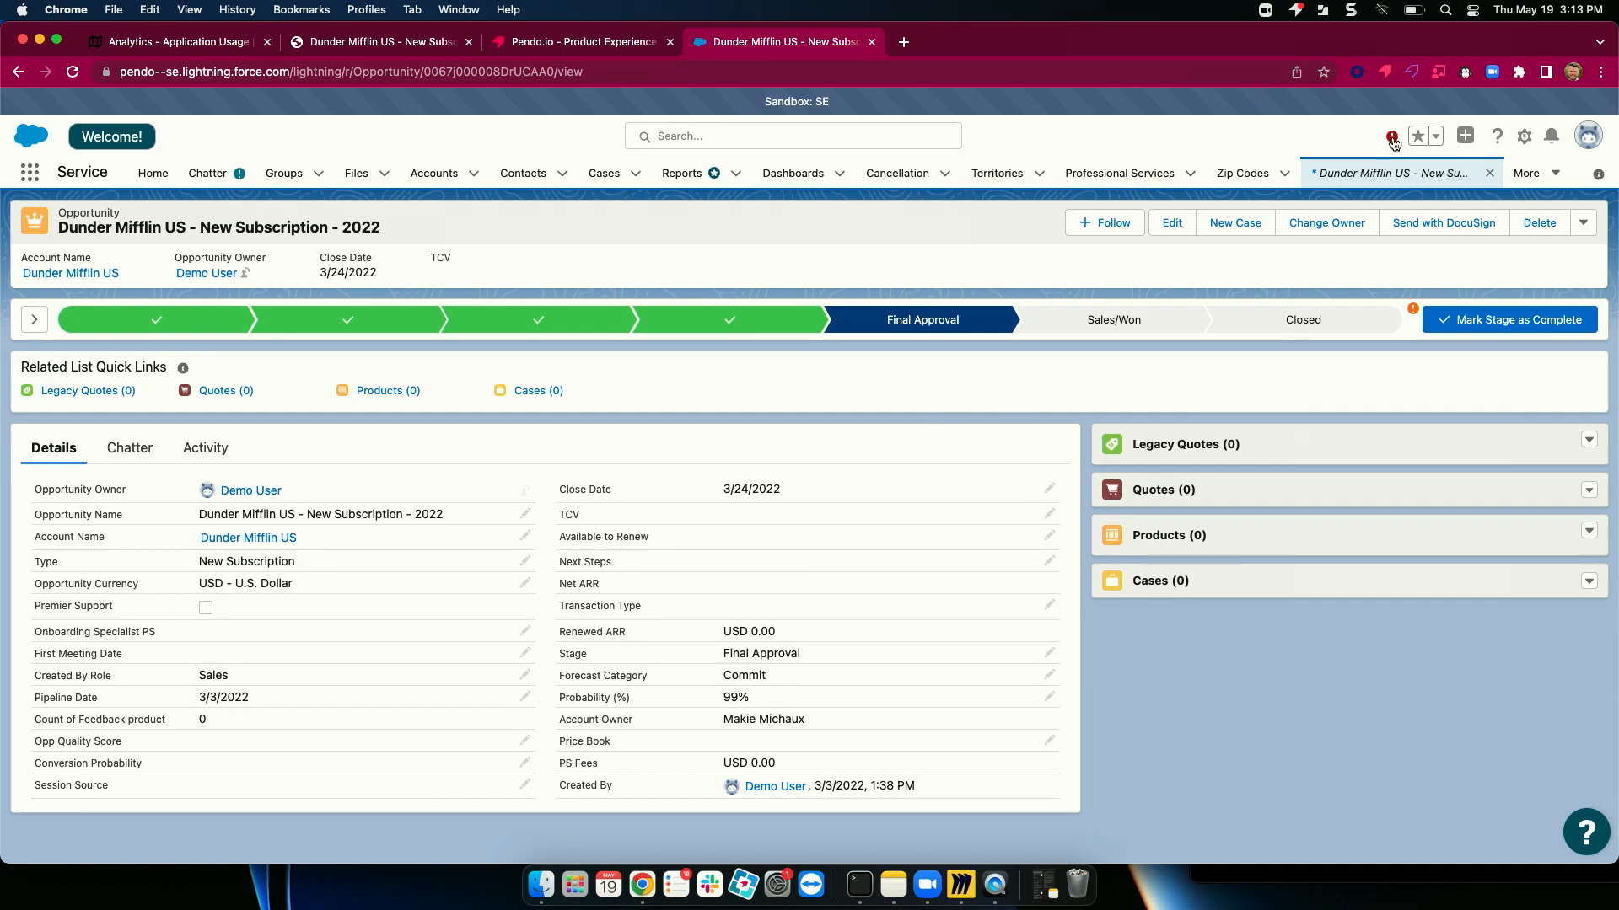